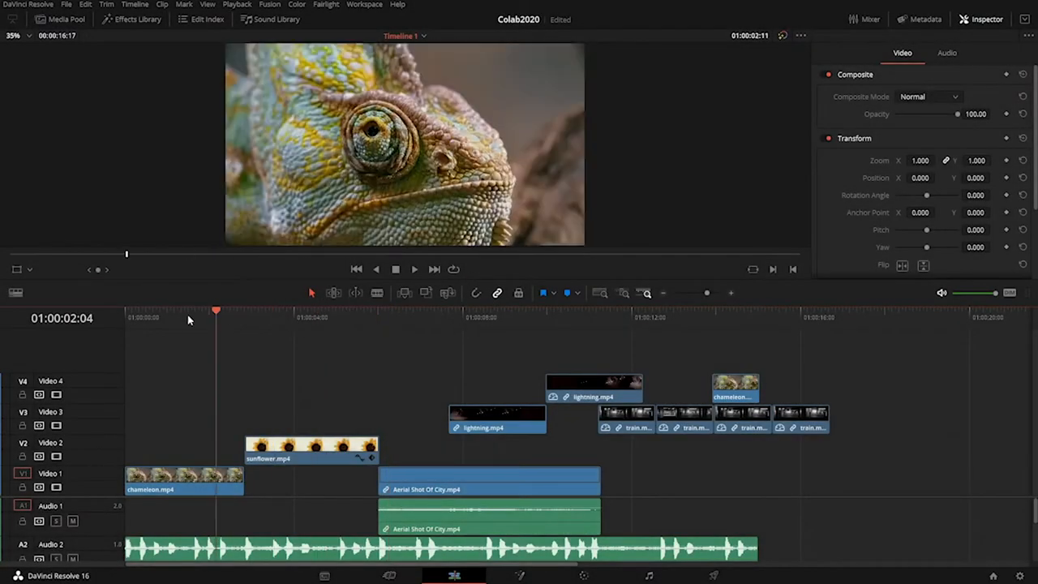
- Scrub the playhead across the chameleon, city and sunflower sections to review the timeline
left_click(474, 312)
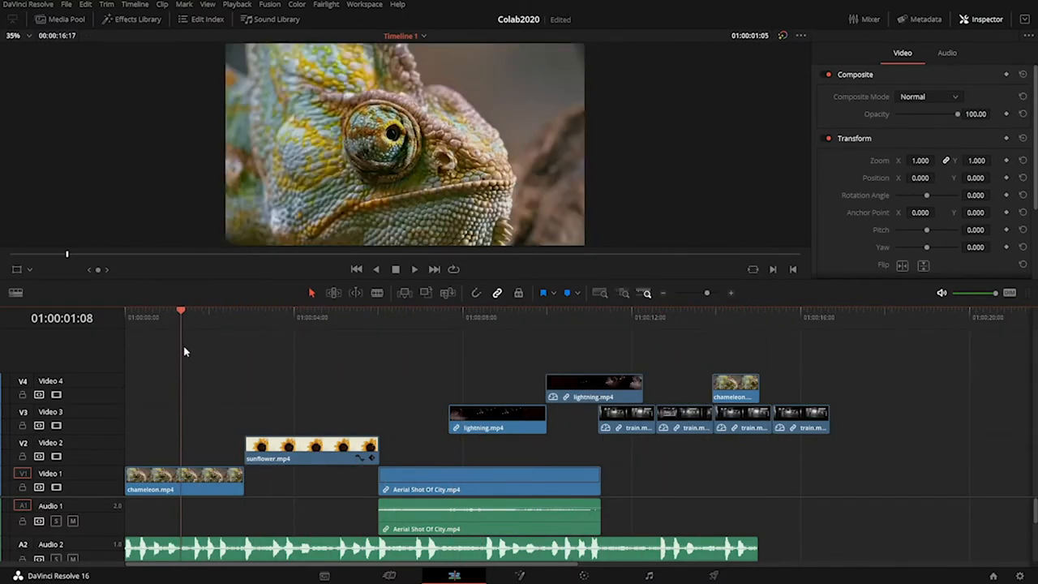
left_click(448, 317)
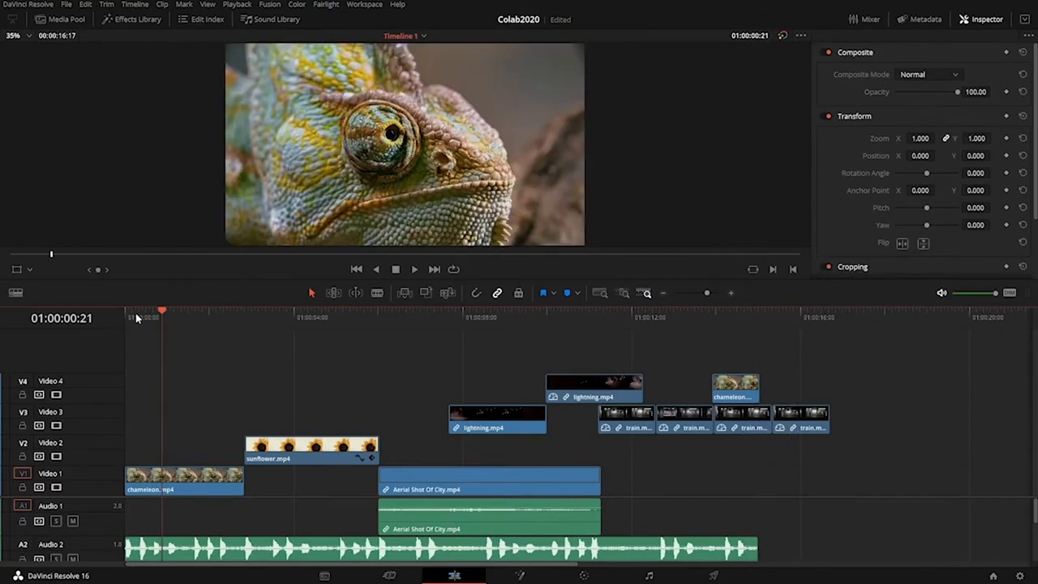
left_click(425, 316)
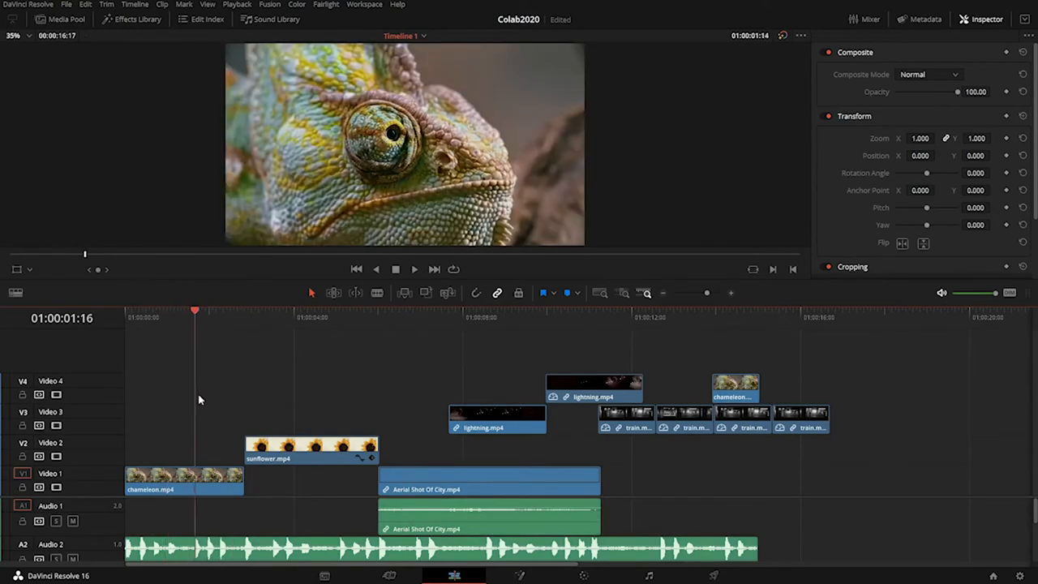
left_click(397, 316)
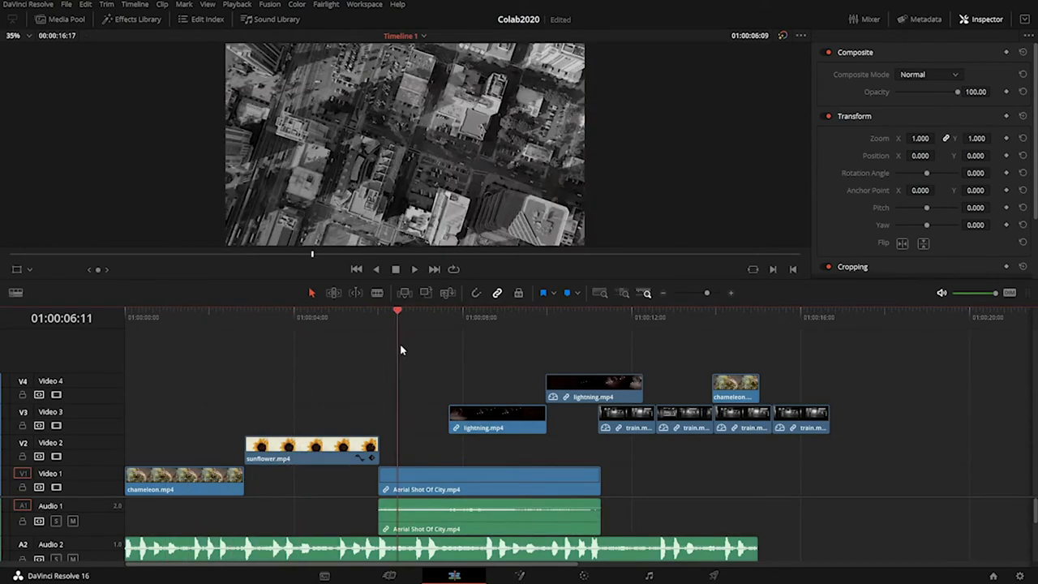
left_click(292, 312)
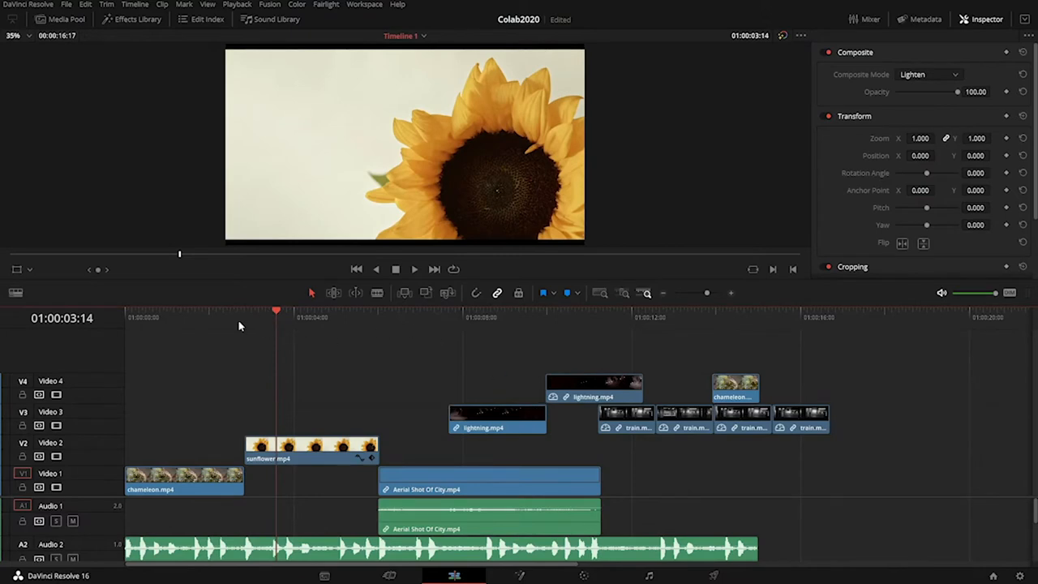
left_click(201, 311)
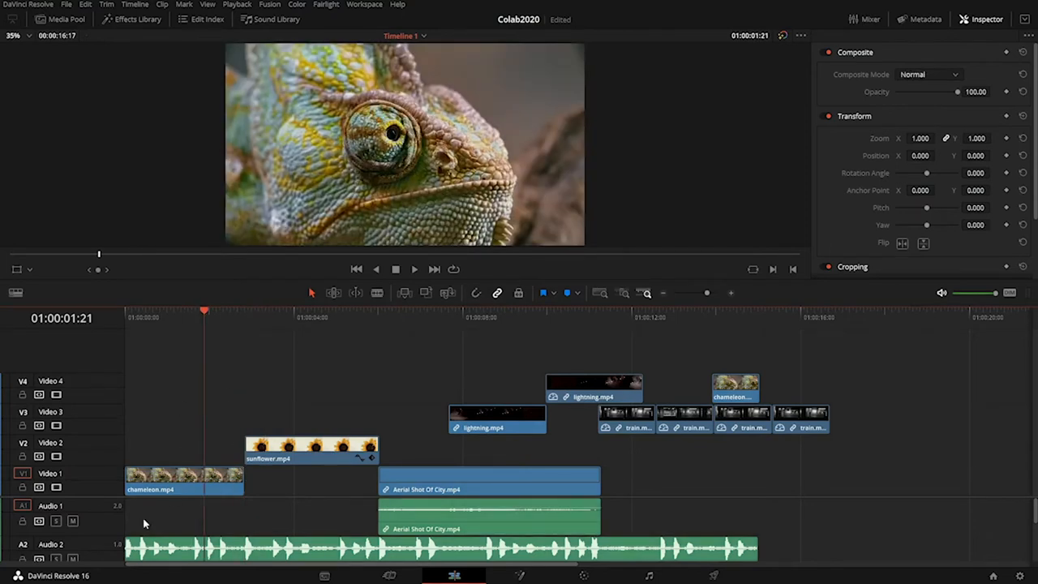
- Extend chameleon.mp4 on V1 to meet the Aerial Shot Of City clip and preview the sunflower section
left_click(182, 478)
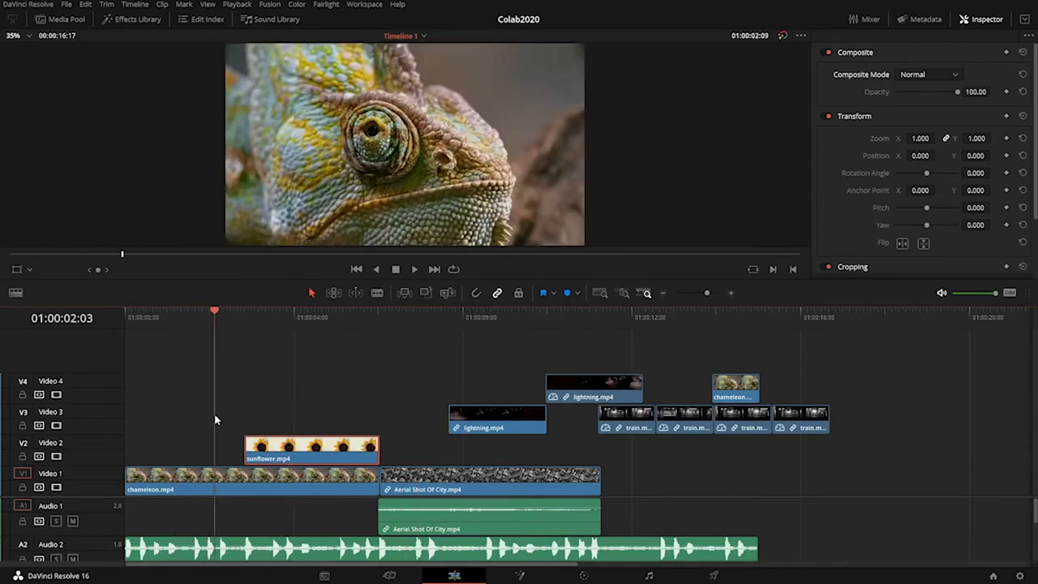
left_click(369, 316)
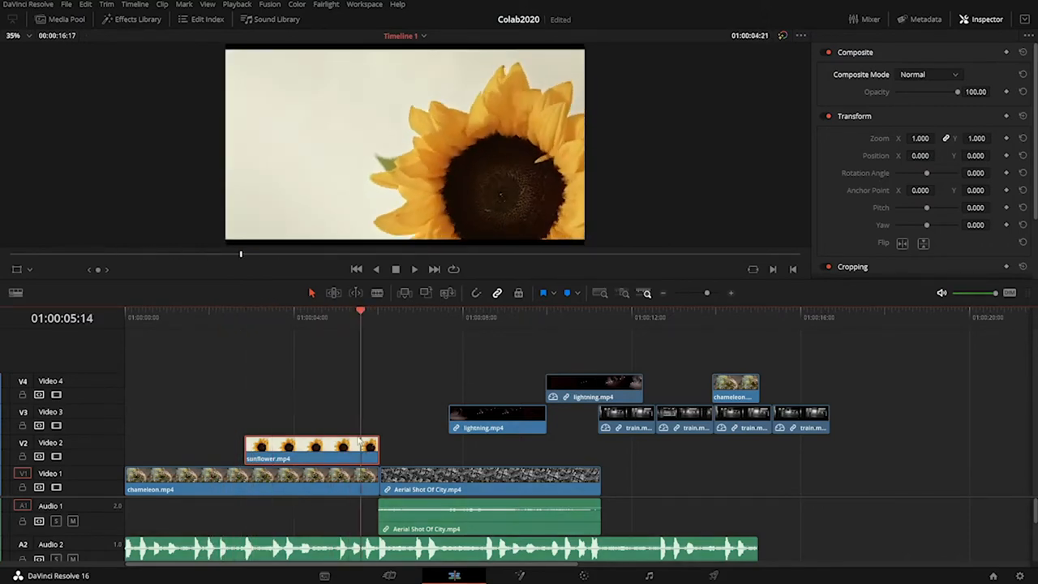
left_click(219, 316)
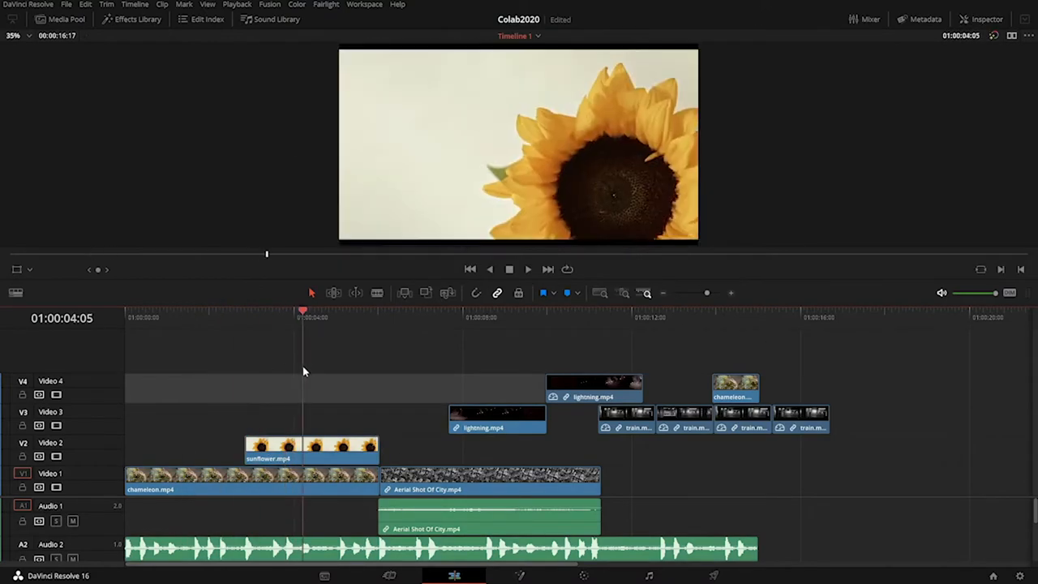
- Select the V2 sunflower clip and review its Video settings in the Inspector, composite still Normal
left_click(246, 311)
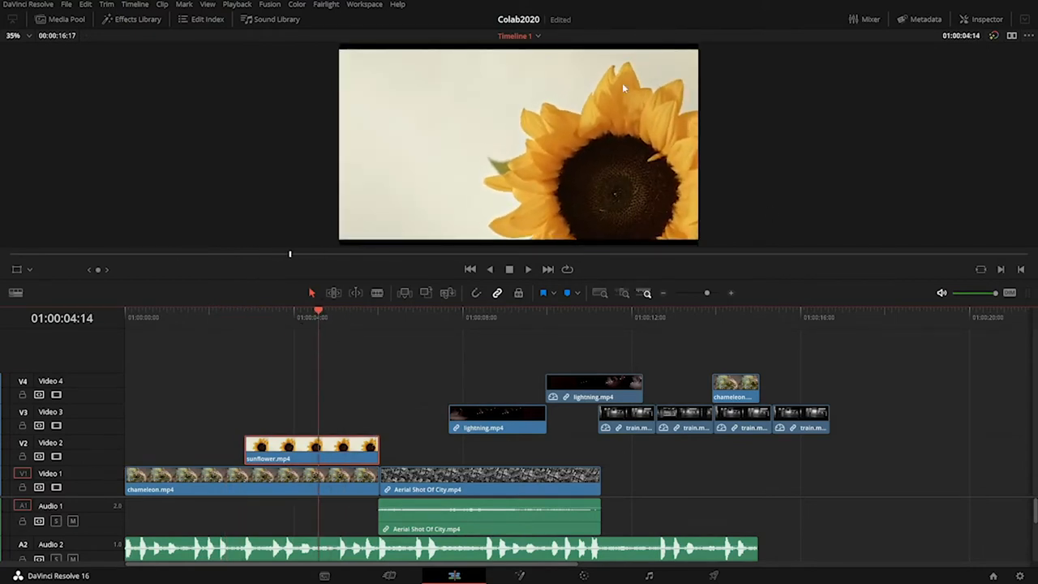
mouse_move(914, 131)
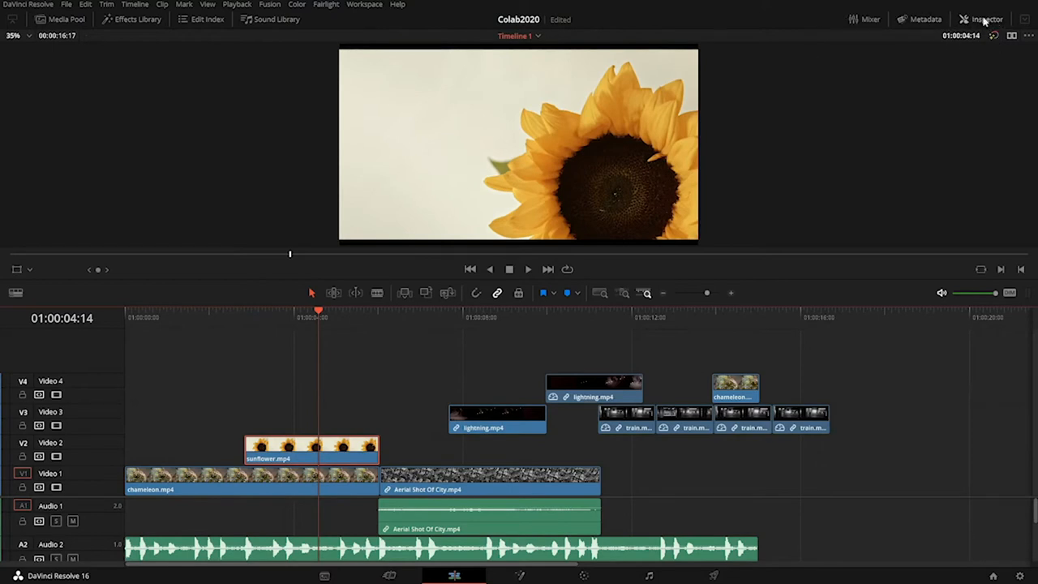
left_click(986, 20)
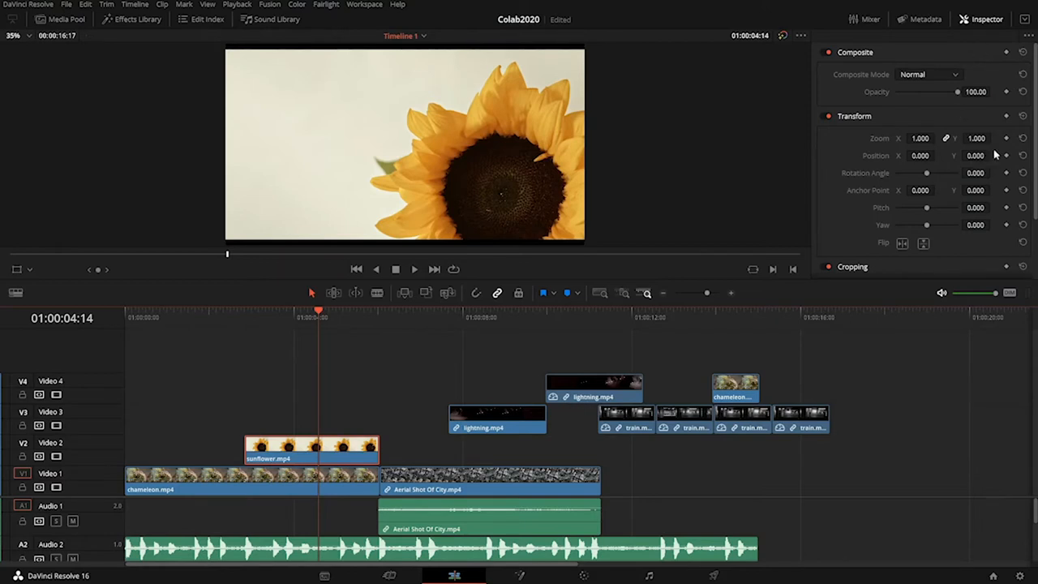
mouse_move(996, 155)
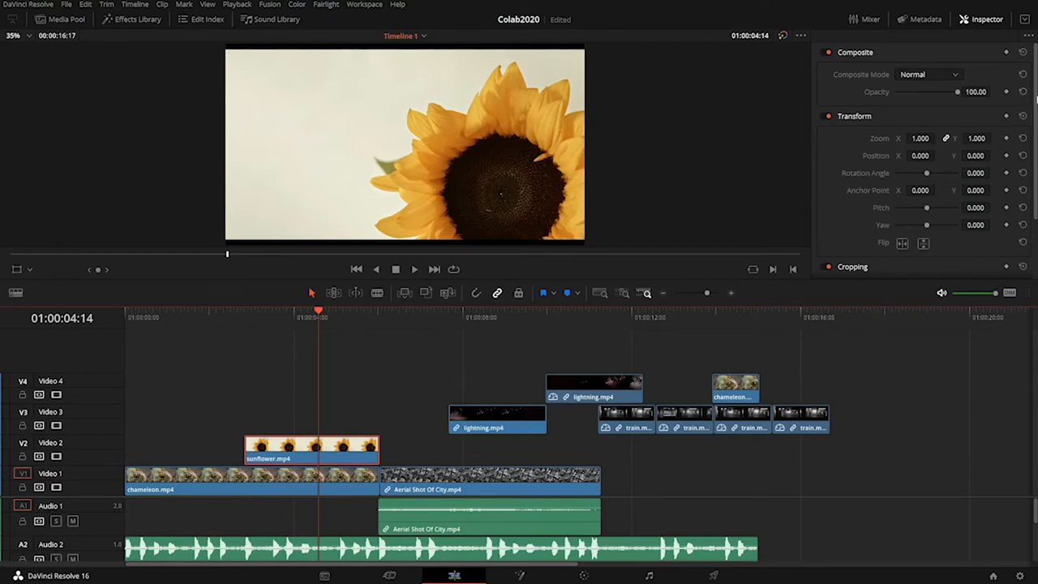
scroll("down", 3)
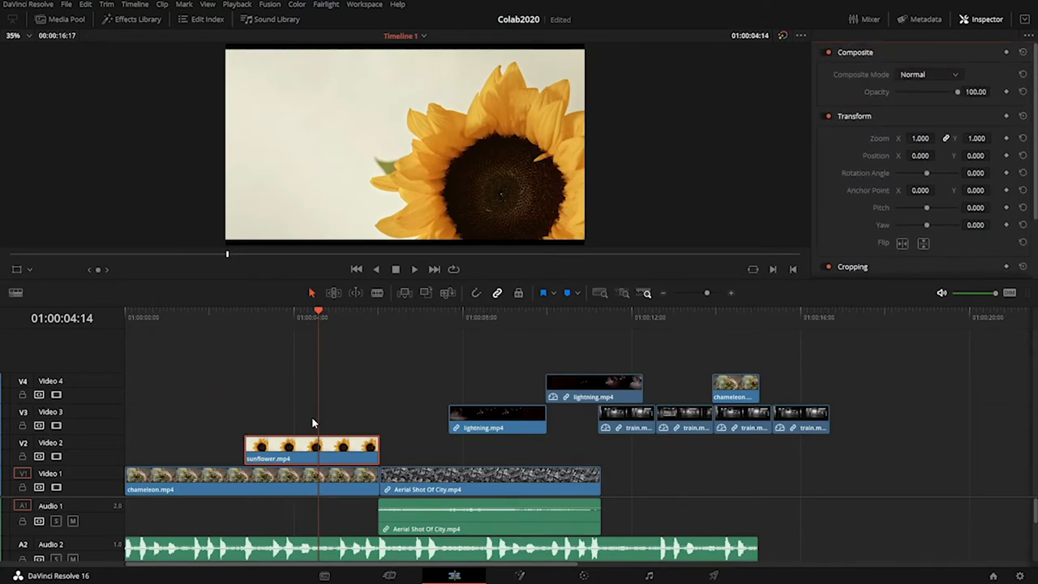
mouse_move(846, 94)
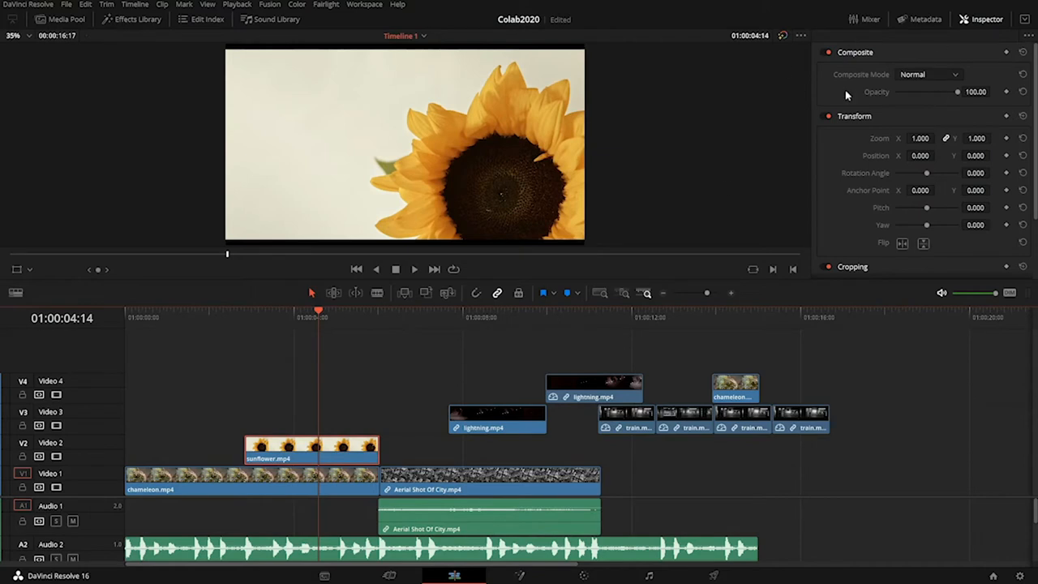
mouse_move(939, 120)
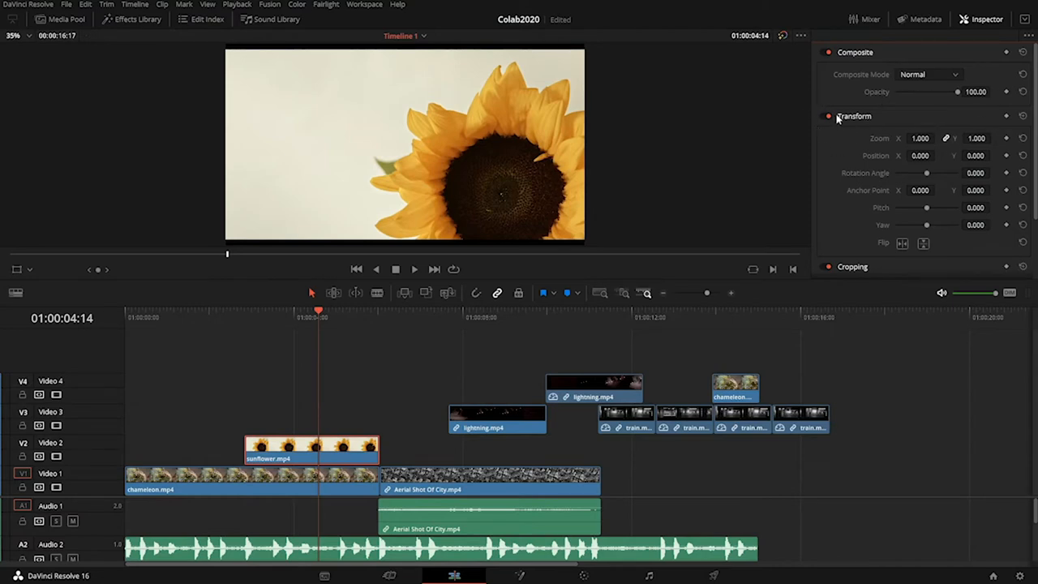
mouse_move(876, 107)
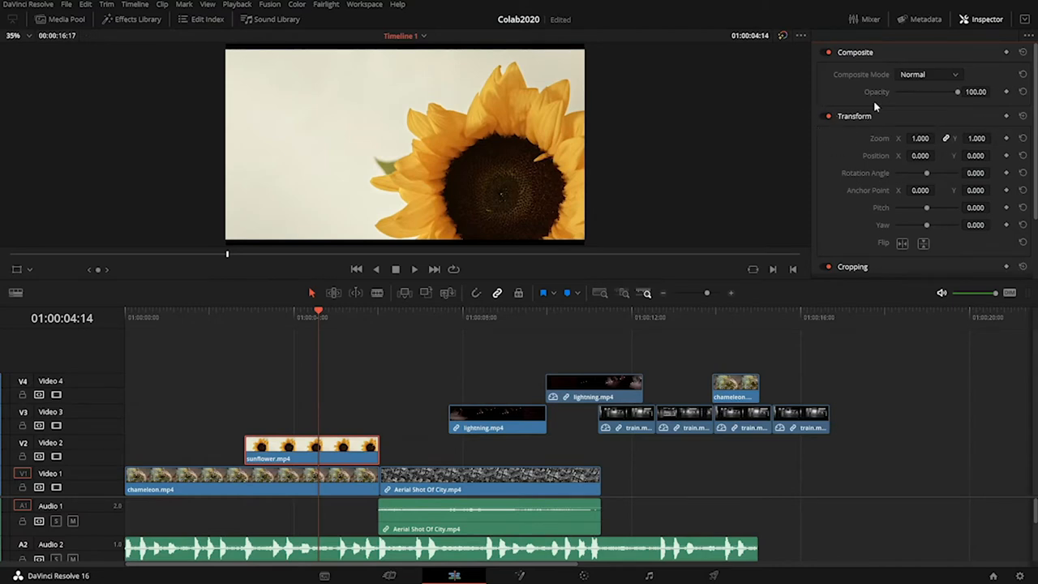
mouse_move(1009, 186)
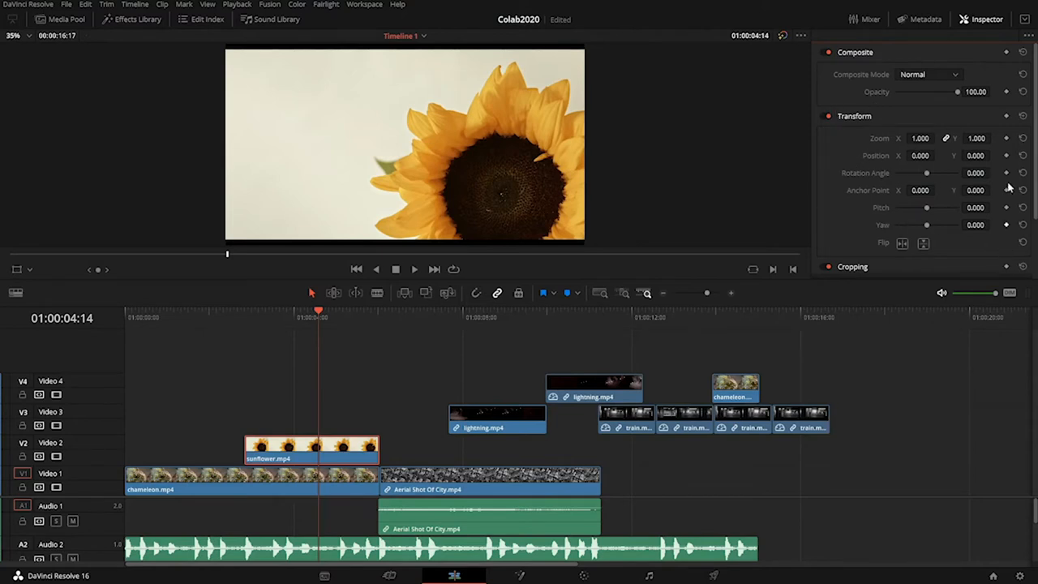
scroll("down", 3)
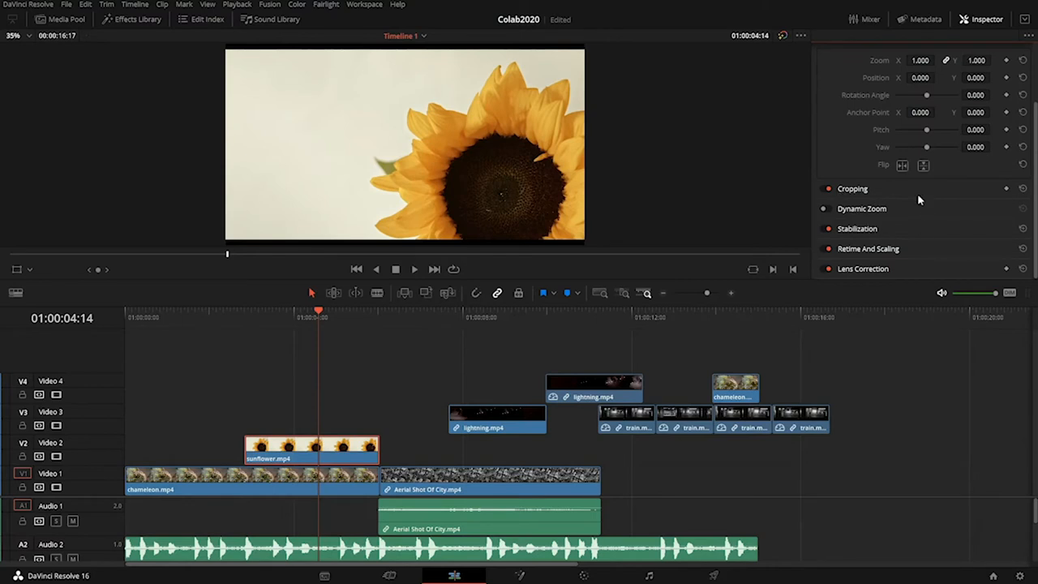
mouse_move(967, 260)
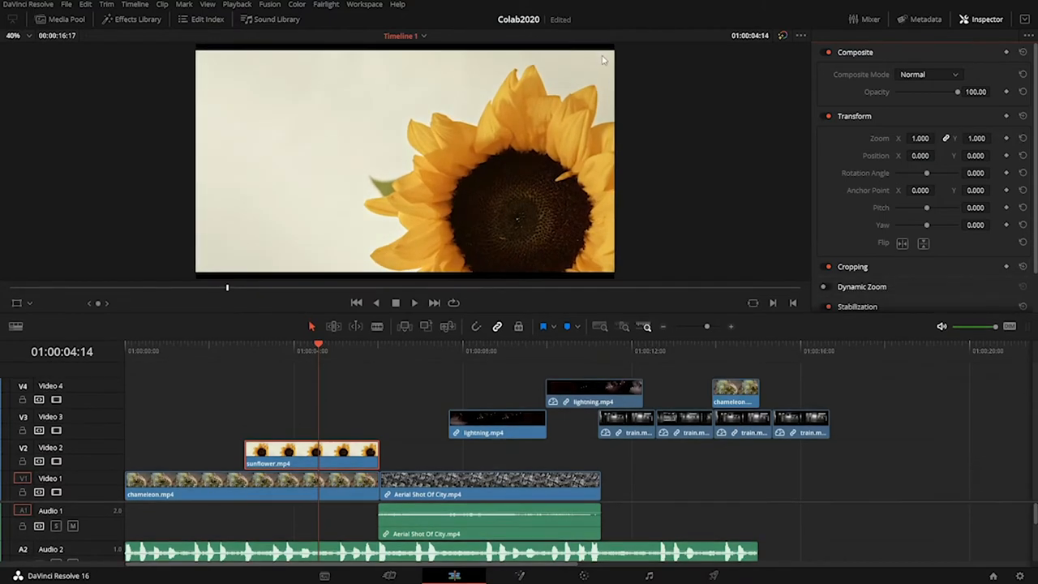
mouse_move(243, 75)
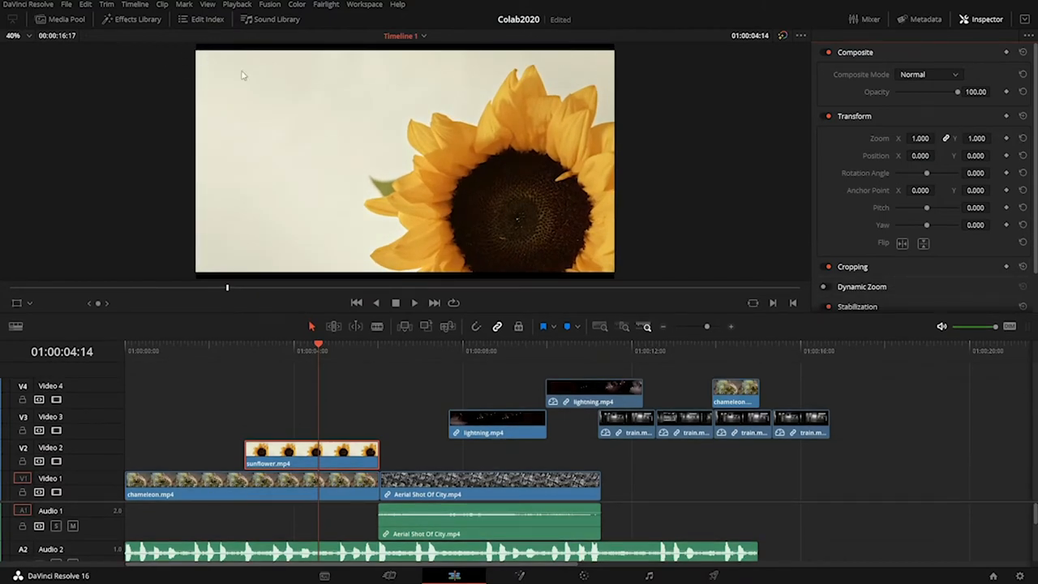
mouse_move(201, 52)
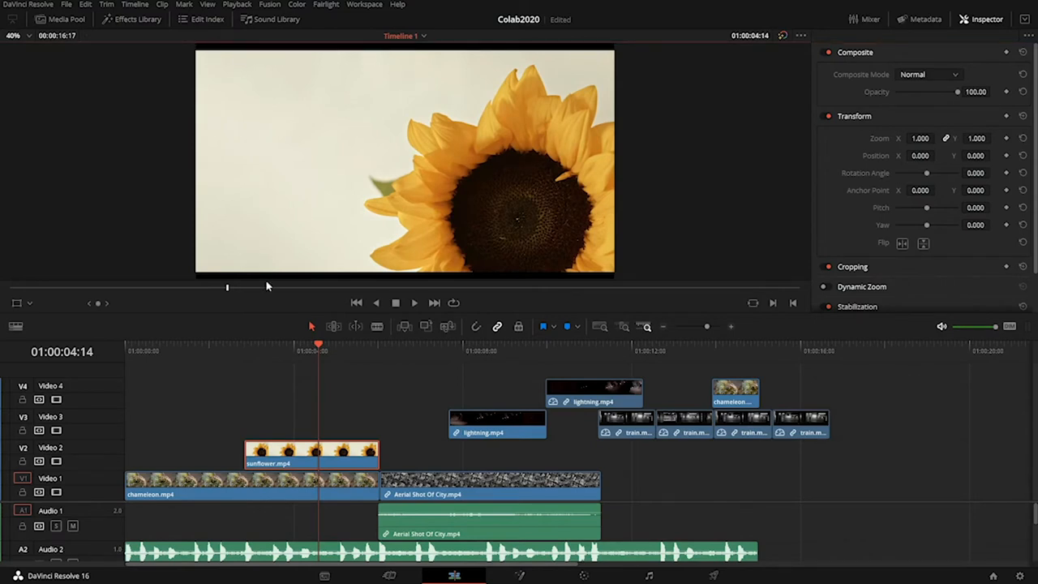
mouse_move(431, 81)
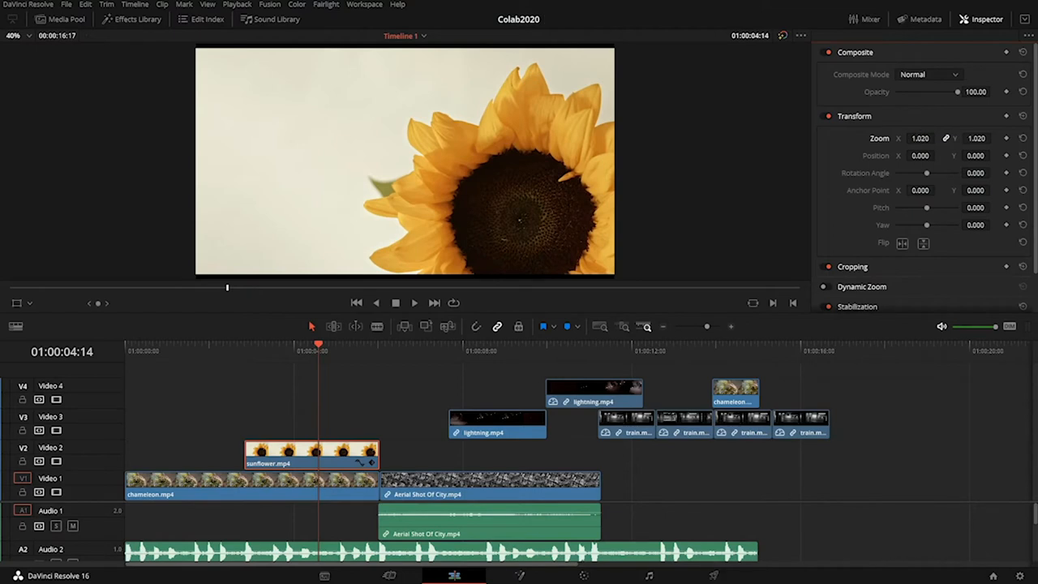
- Set the sunflower clip's Zoom to 1.070 and fade its opacity to 50%
left_click(921, 138)
type("1.070")
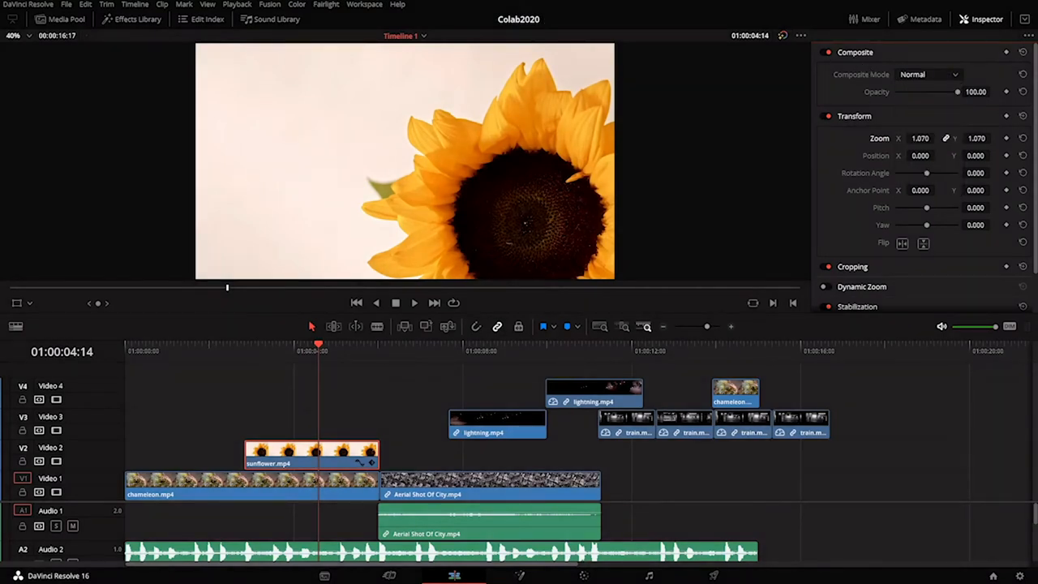
left_click_drag(957, 91, 941, 91)
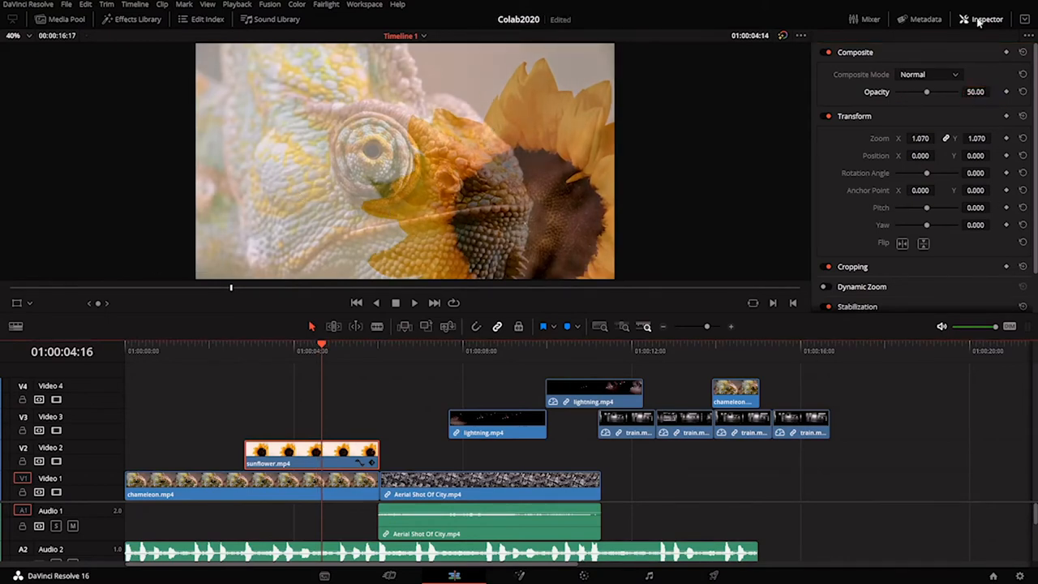
- Restore the sunflower to 100% opacity and try Add, Color Dodge, Darken and Difference composite modes
left_click_drag(926, 90, 937, 91)
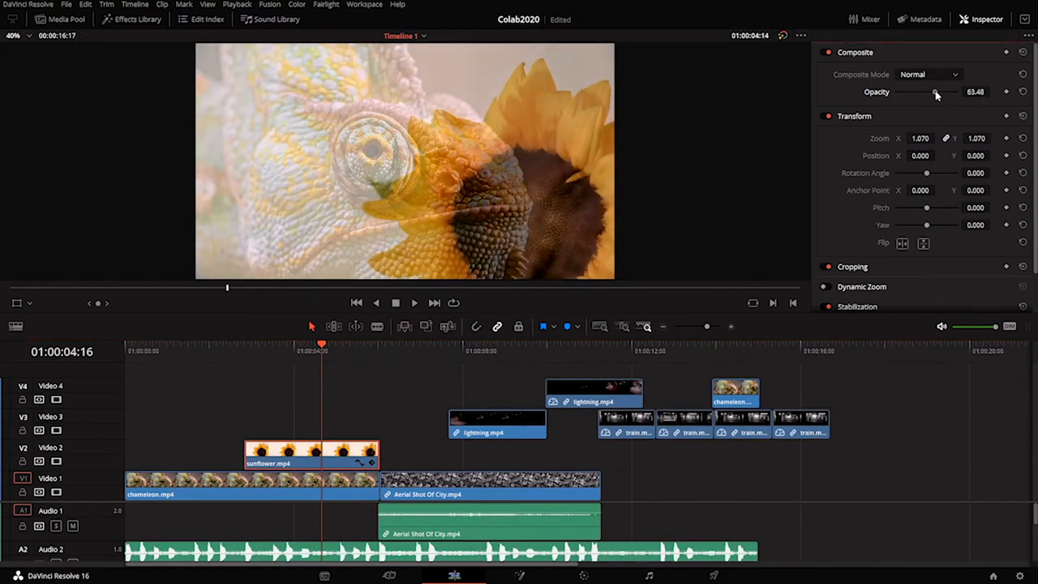
left_click(928, 75)
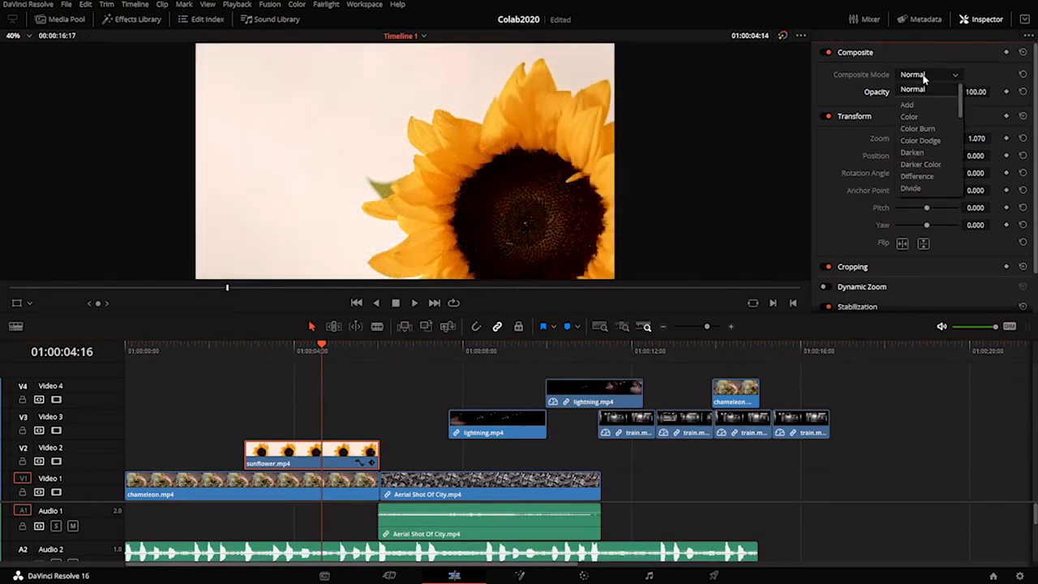
left_click(907, 103)
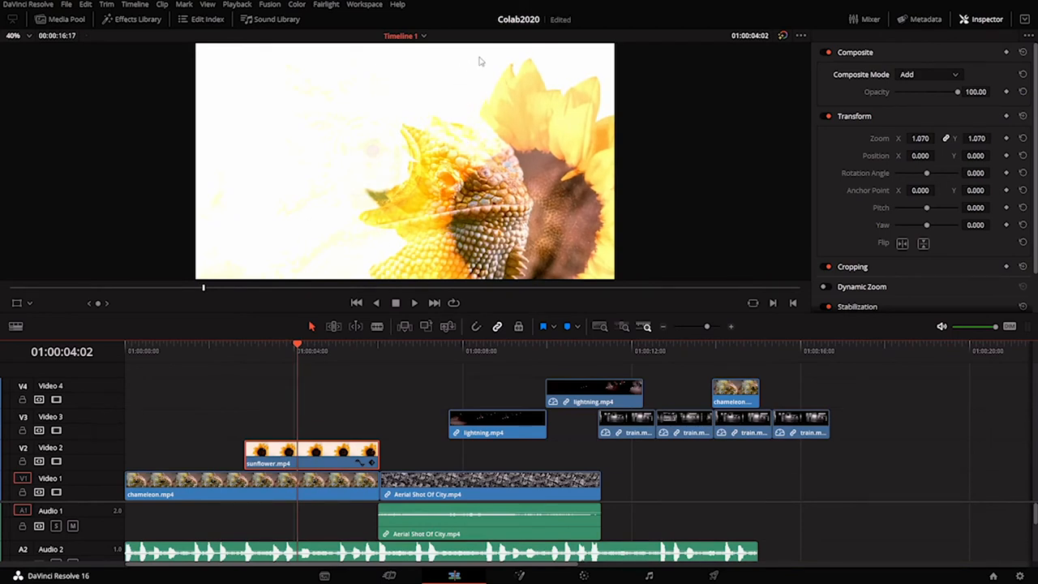
mouse_move(910, 78)
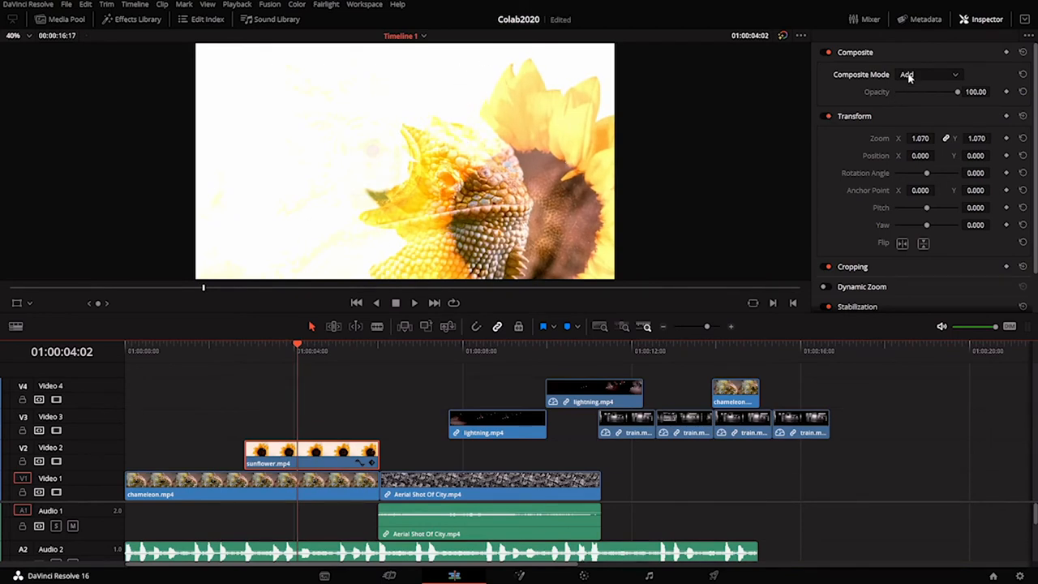
left_click(928, 75)
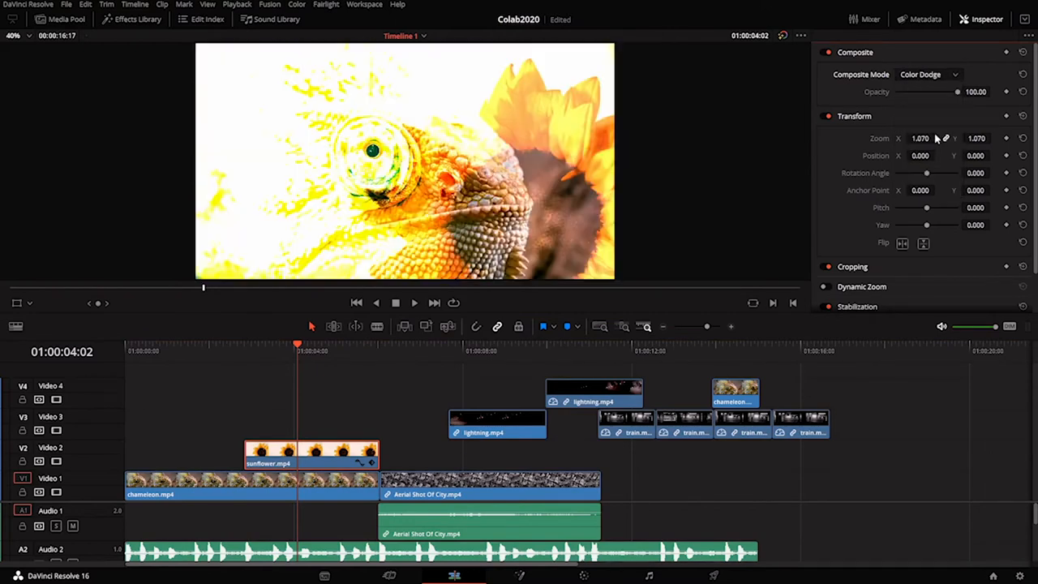
left_click(928, 75)
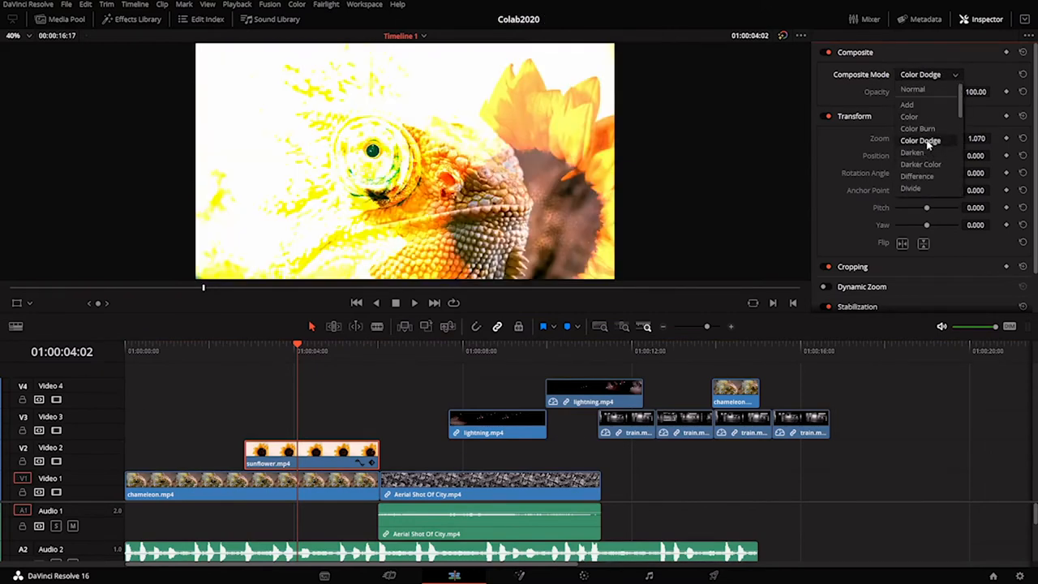
left_click(912, 153)
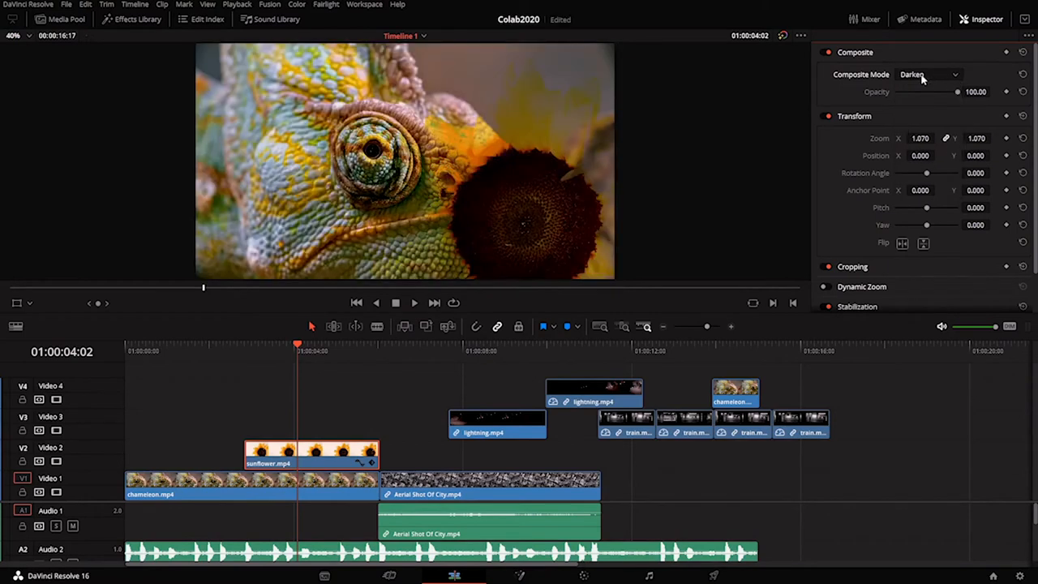
left_click(927, 74)
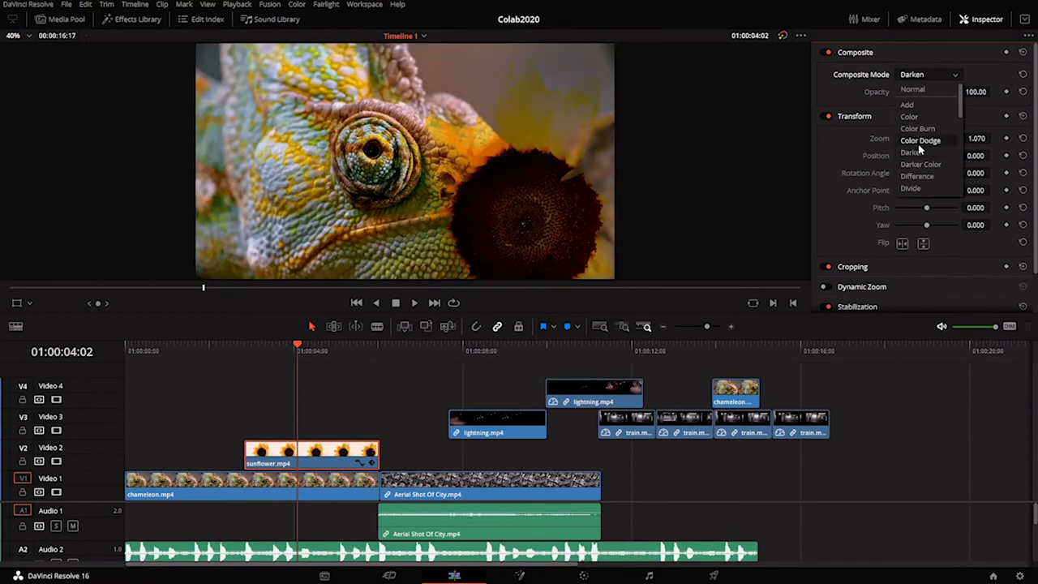
left_click(918, 175)
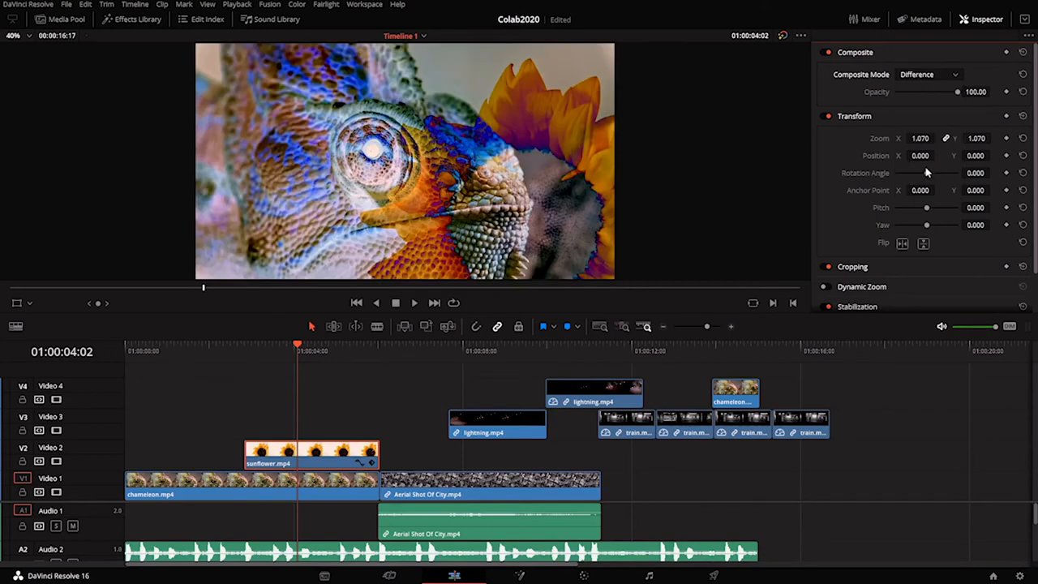
- Try Darker Color, Hue, Lighten and Linear Burn composite modes on the sunflower clip
left_click(928, 75)
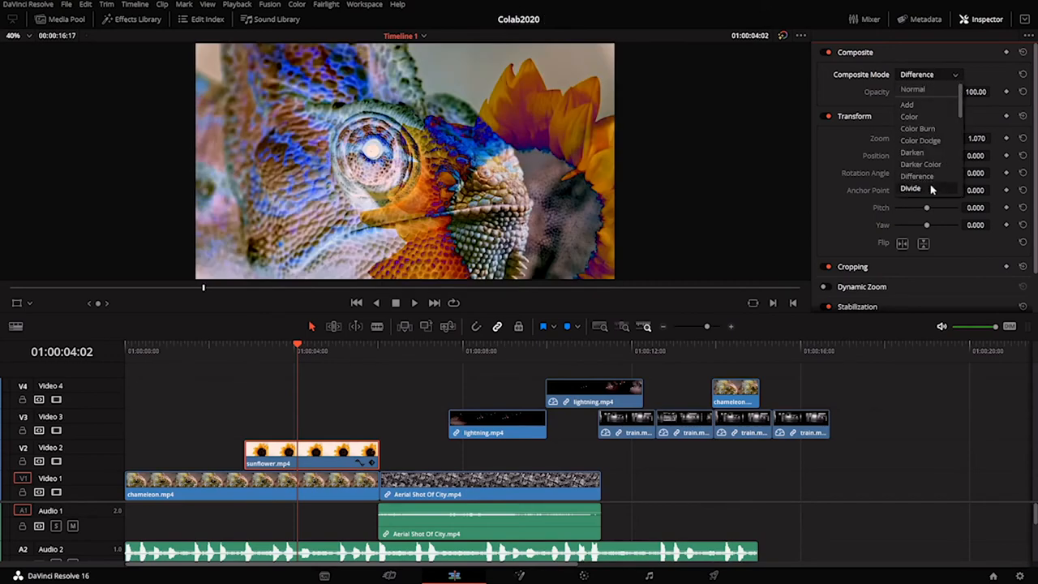
left_click(910, 188)
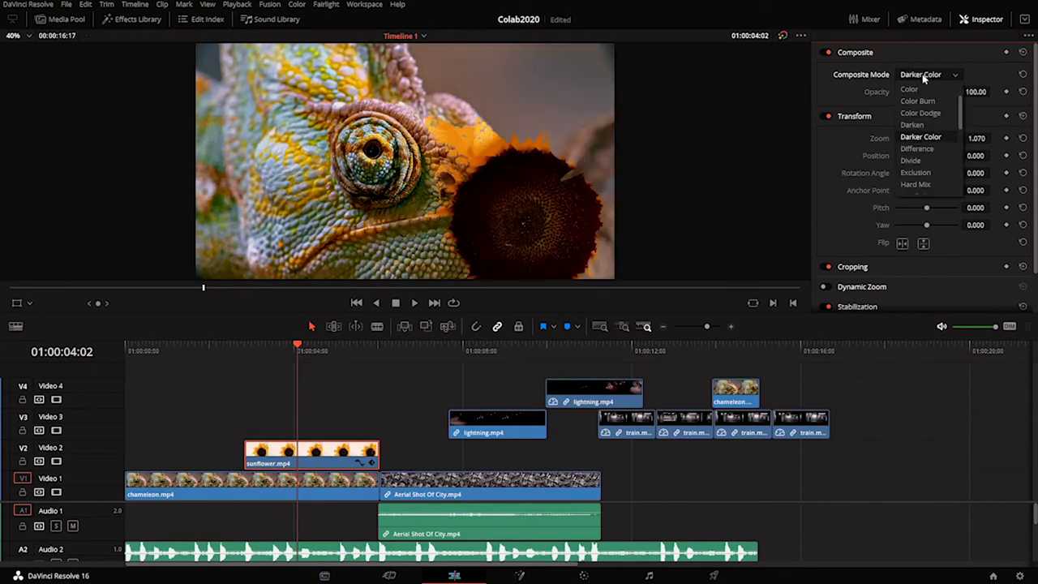
left_click(918, 149)
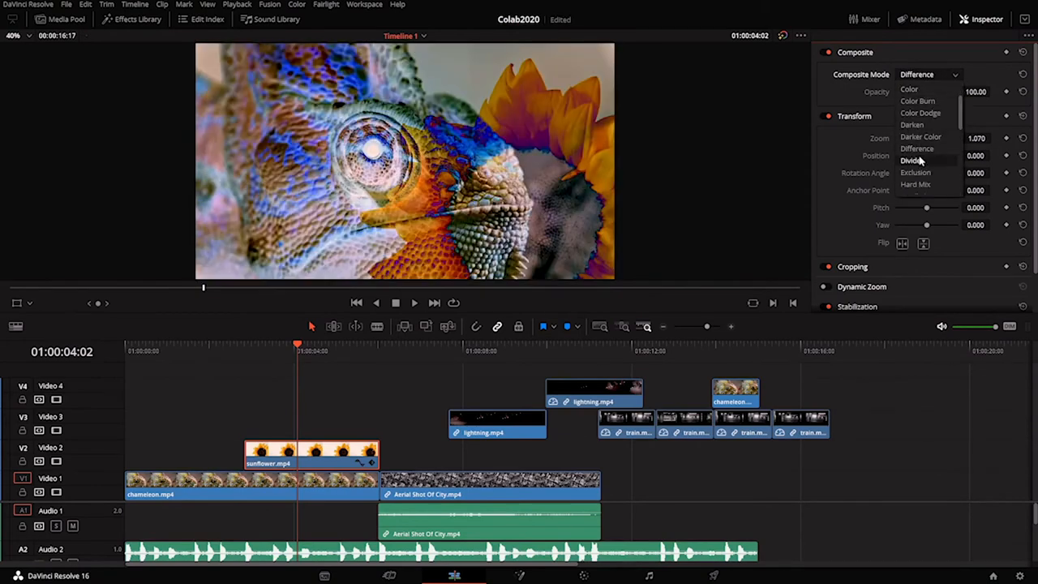
left_click(912, 161)
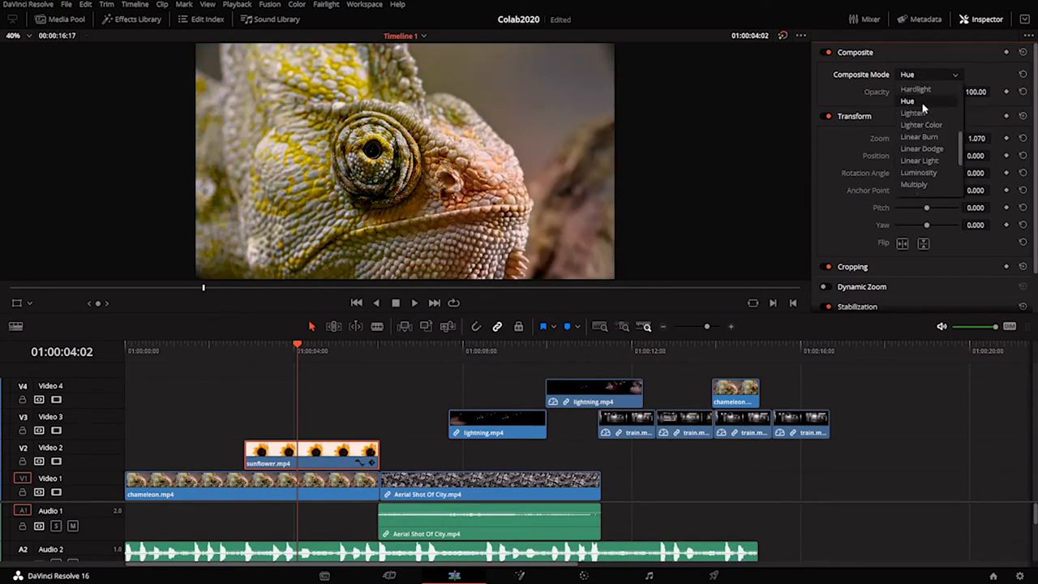
left_click(911, 114)
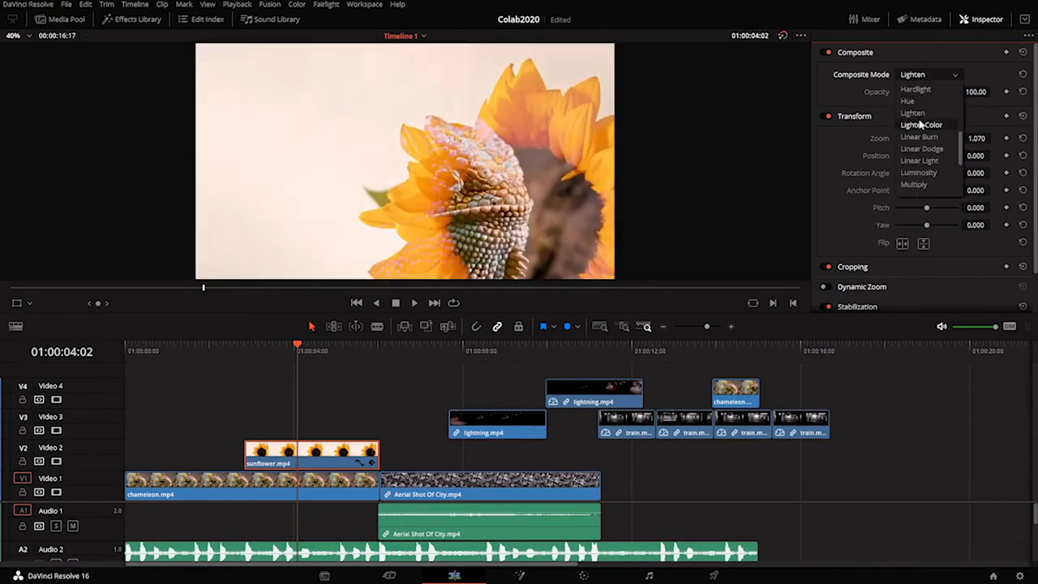
left_click(918, 136)
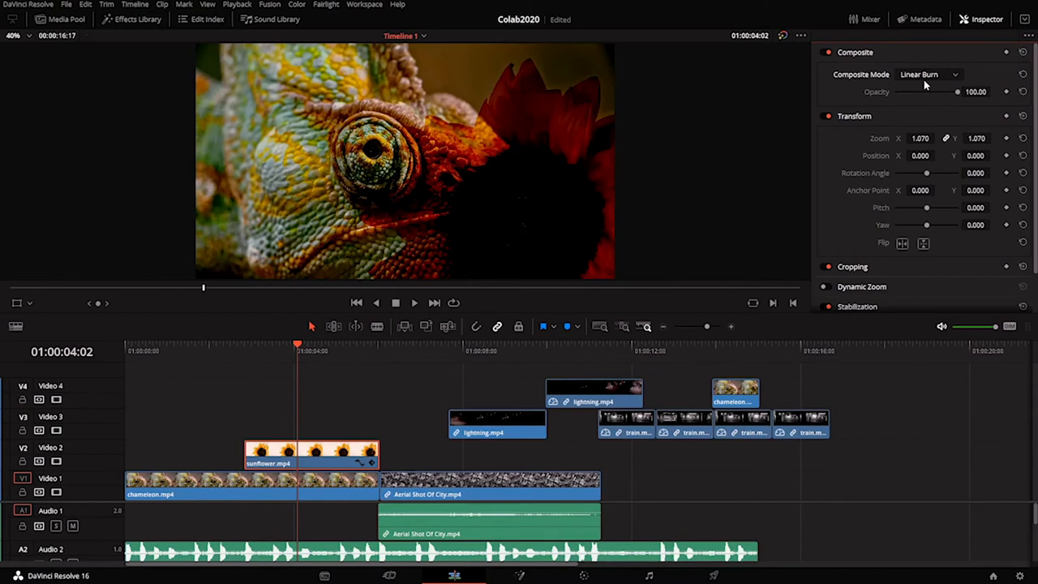
- Try Linear Light and Luminosity, settle on Pin Light, and return the playhead near the start
left_click(927, 75)
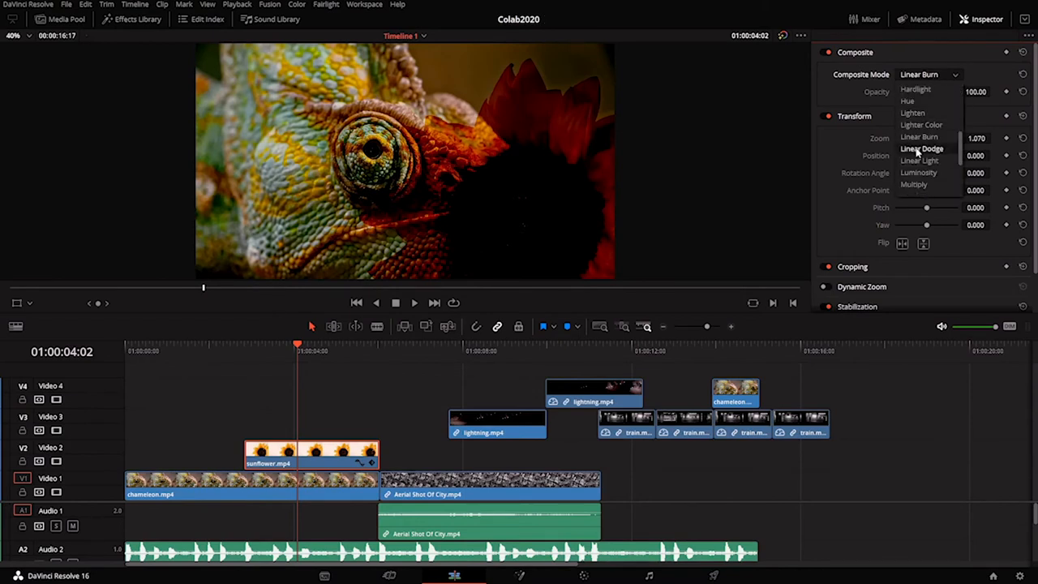
left_click(918, 160)
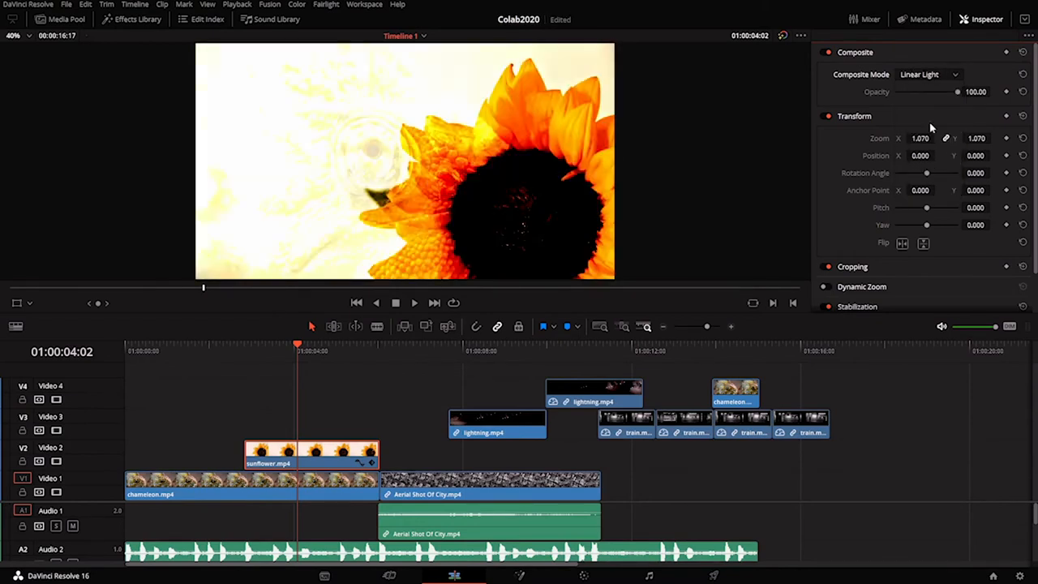
left_click(927, 75)
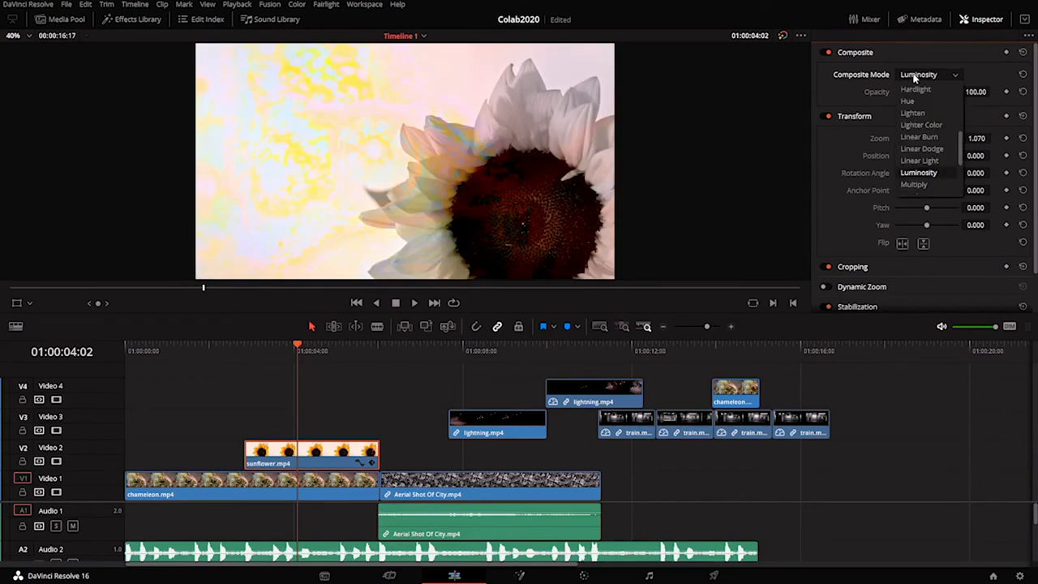
mouse_move(915, 185)
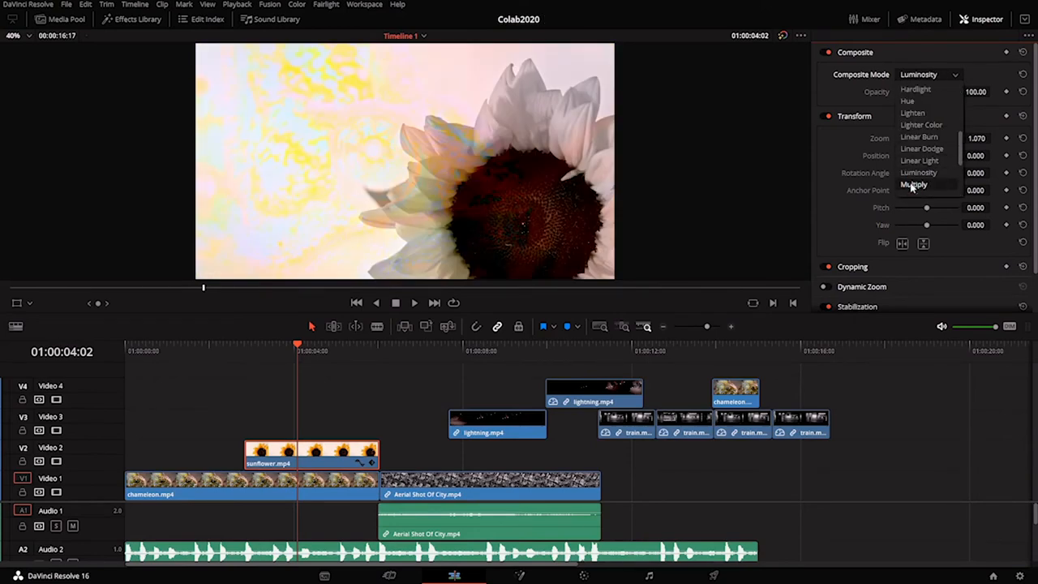
left_click(917, 185)
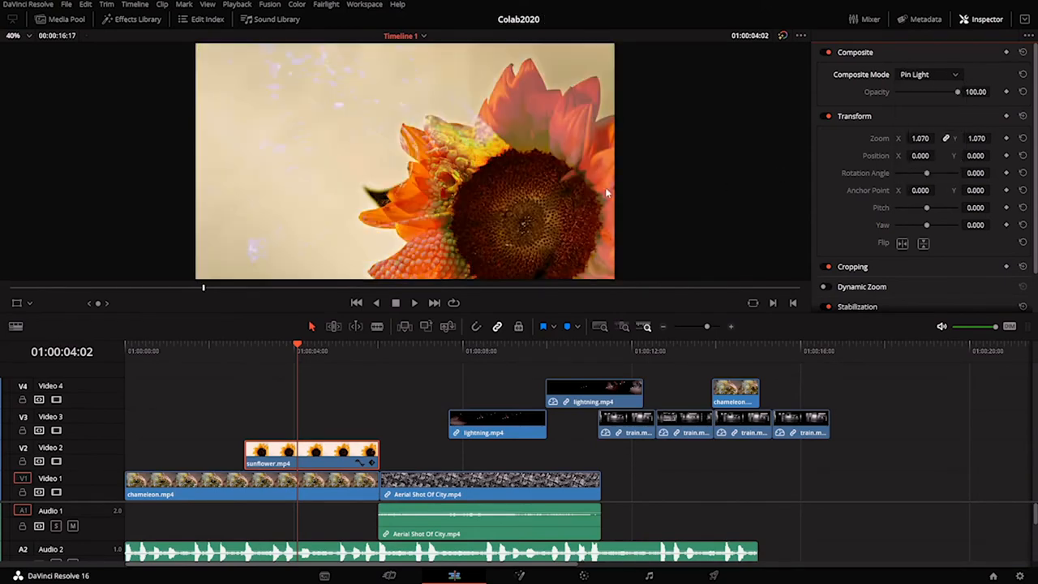
left_click(174, 351)
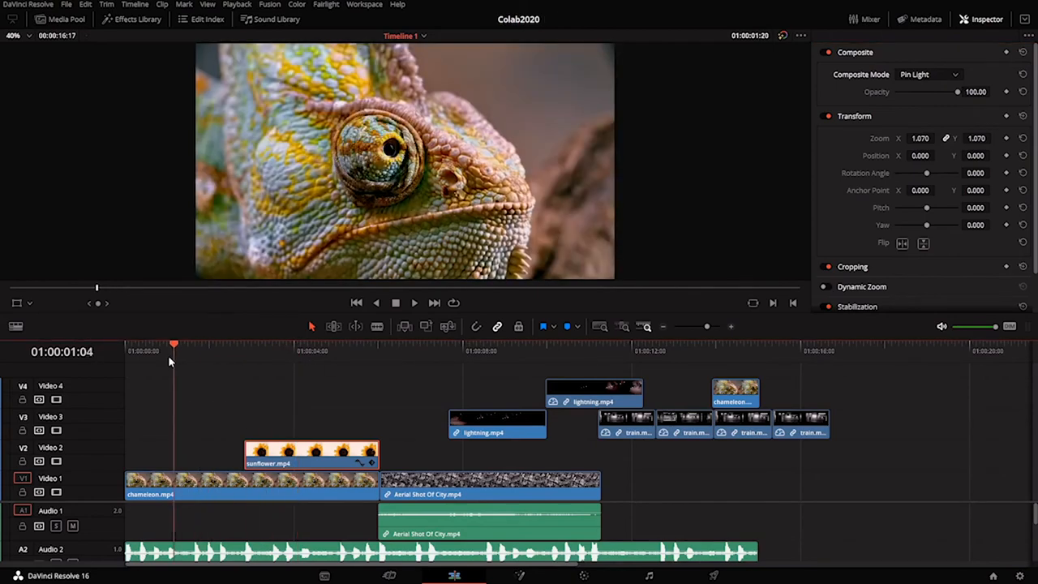
- Copy the sunflower clip up to V3 and select the copy for Luminosity compositing
left_click(408, 344)
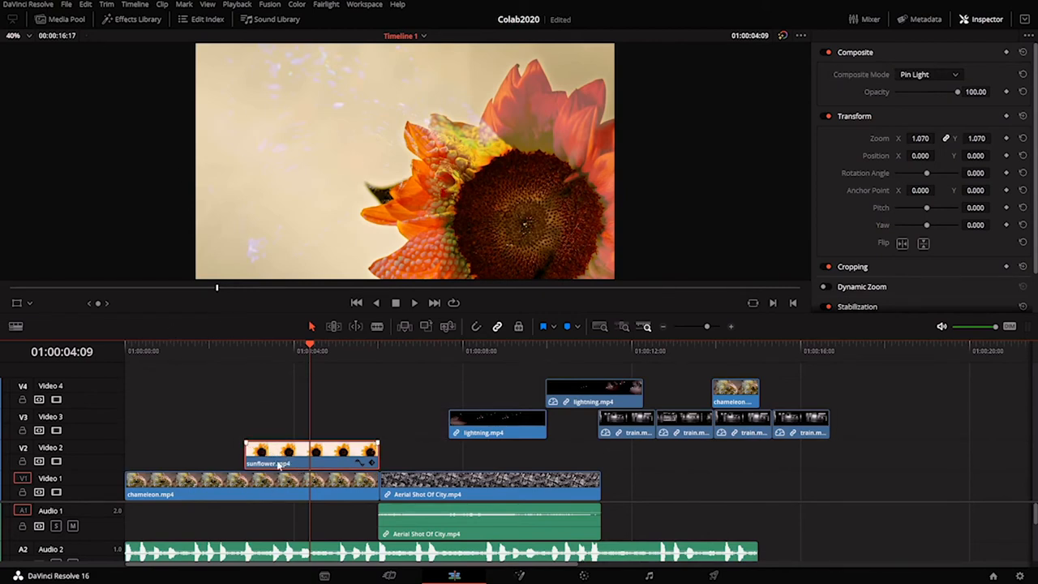
mouse_move(302, 464)
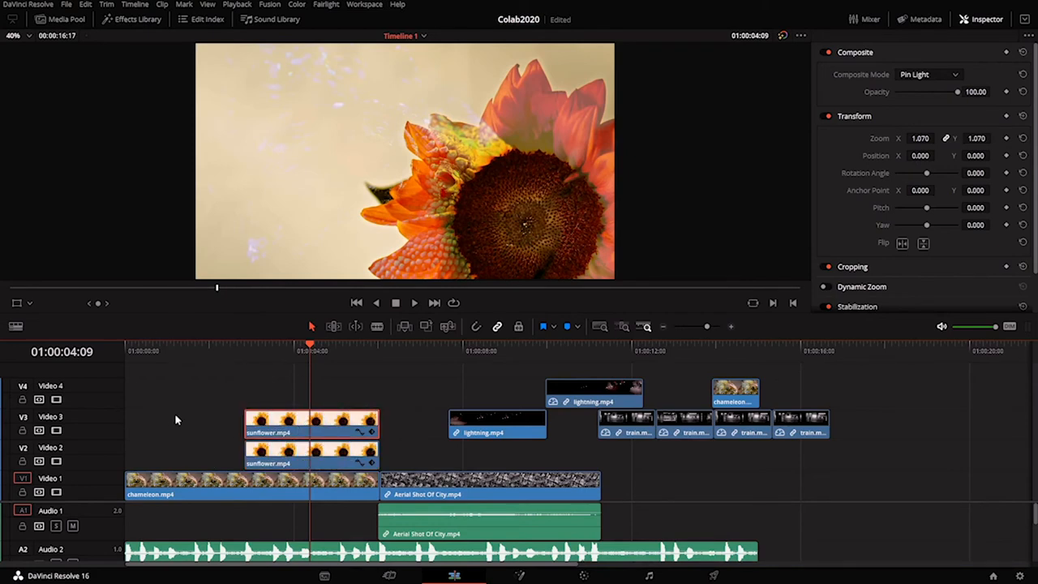
left_click(246, 351)
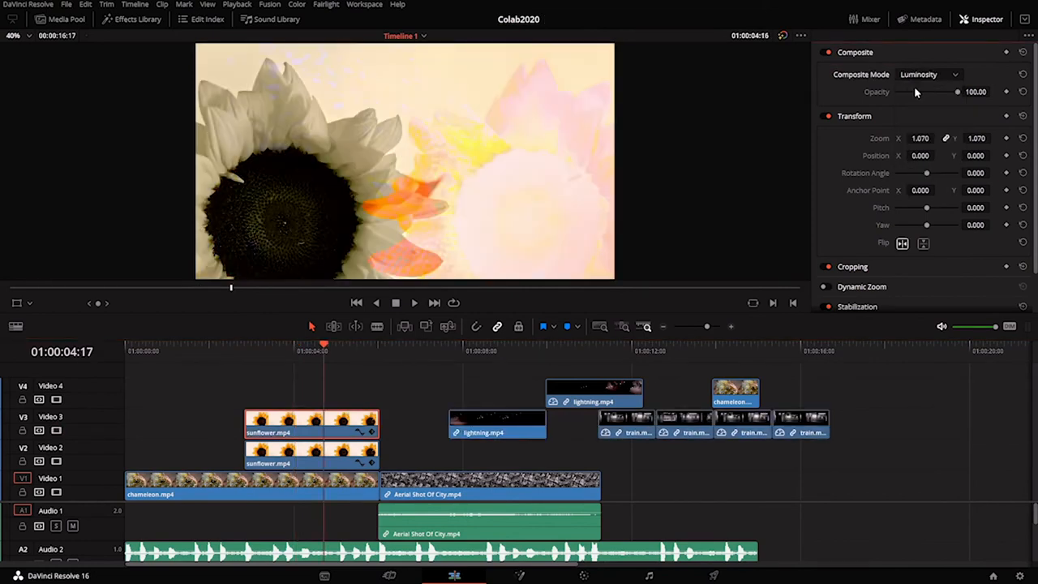
- Set the V3 sunflower copy to Screen, Multiply, Softlight then Subtract, and jump to the lightning-over-city section
left_click(928, 75)
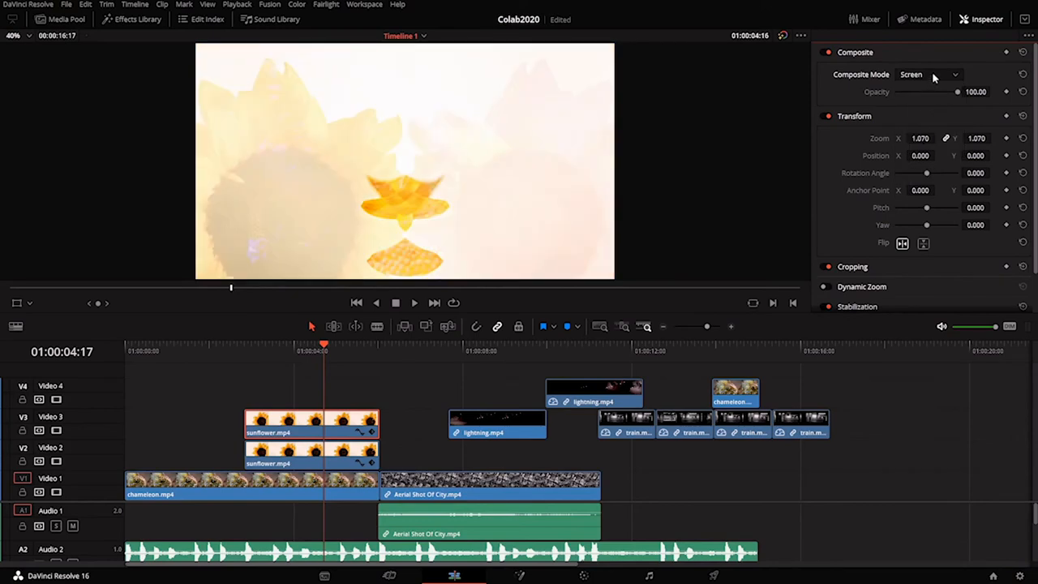
left_click(928, 75)
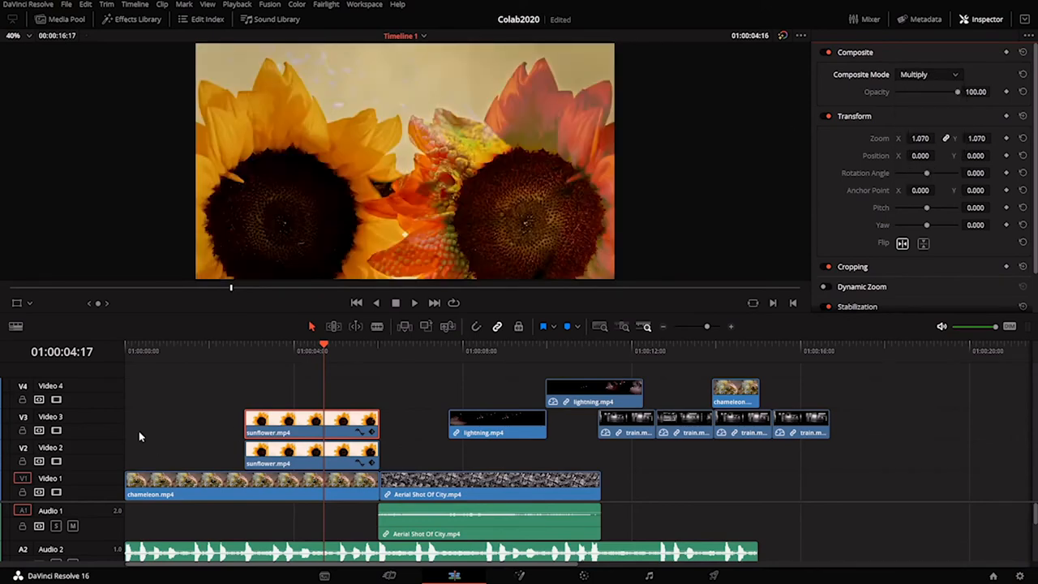
left_click(263, 350)
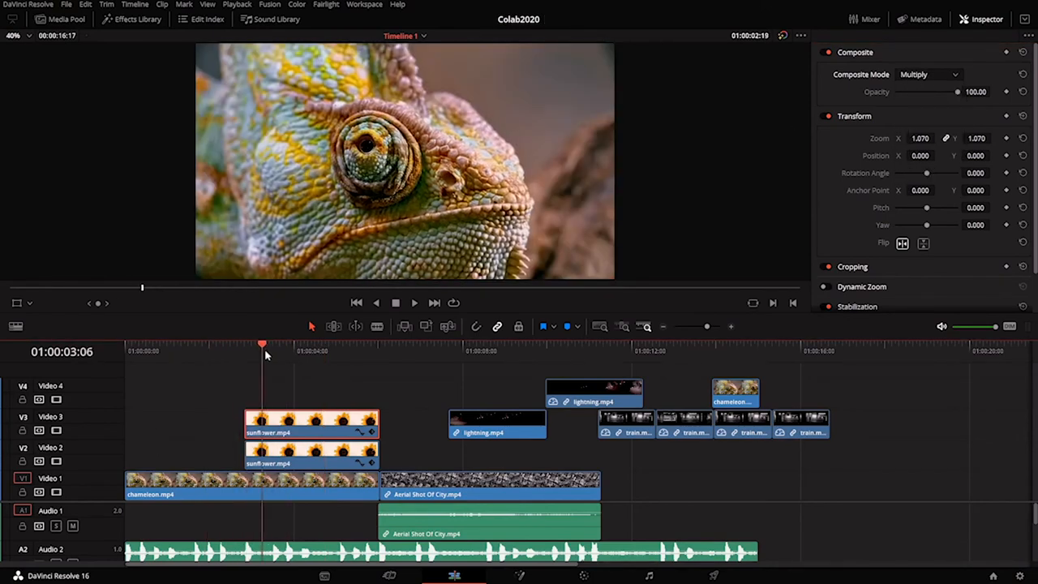
left_click(928, 74)
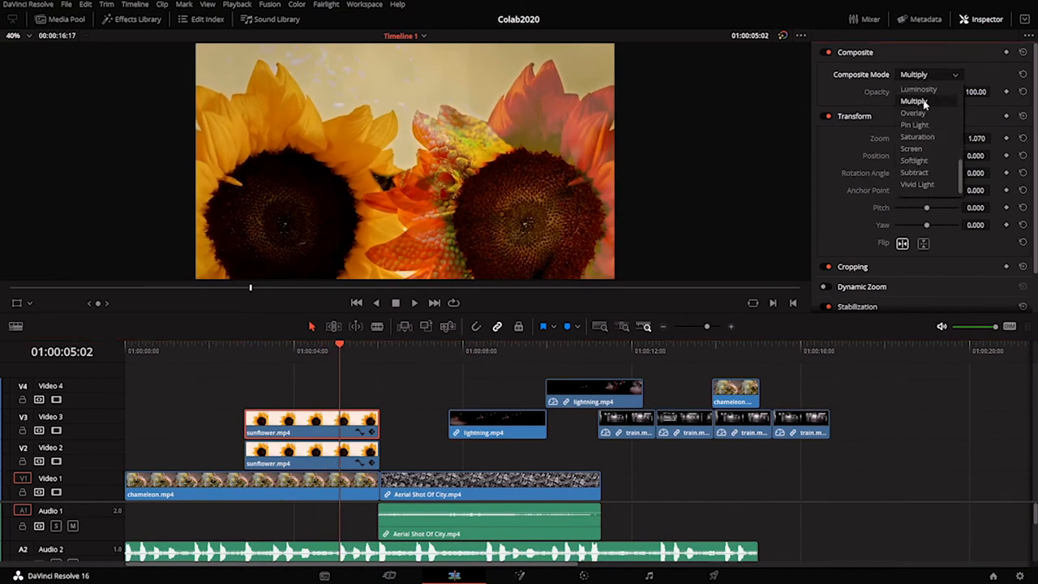
left_click(915, 160)
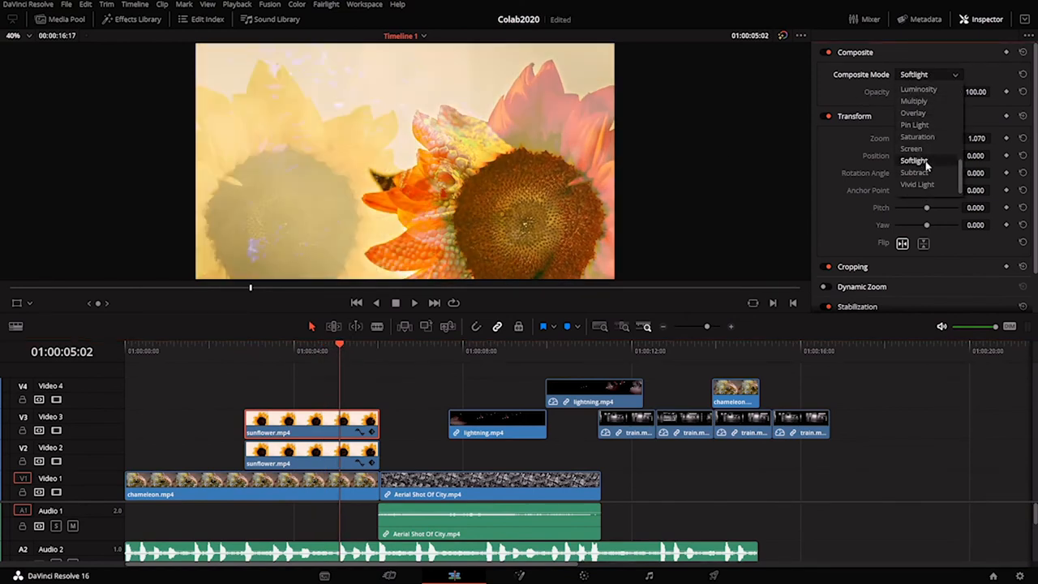
left_click(915, 172)
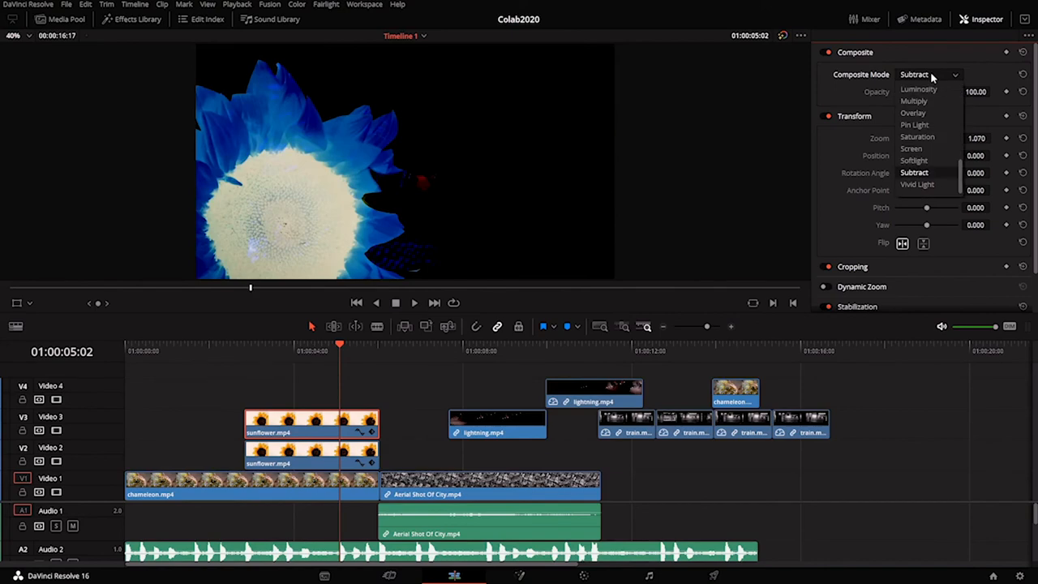
left_click(917, 185)
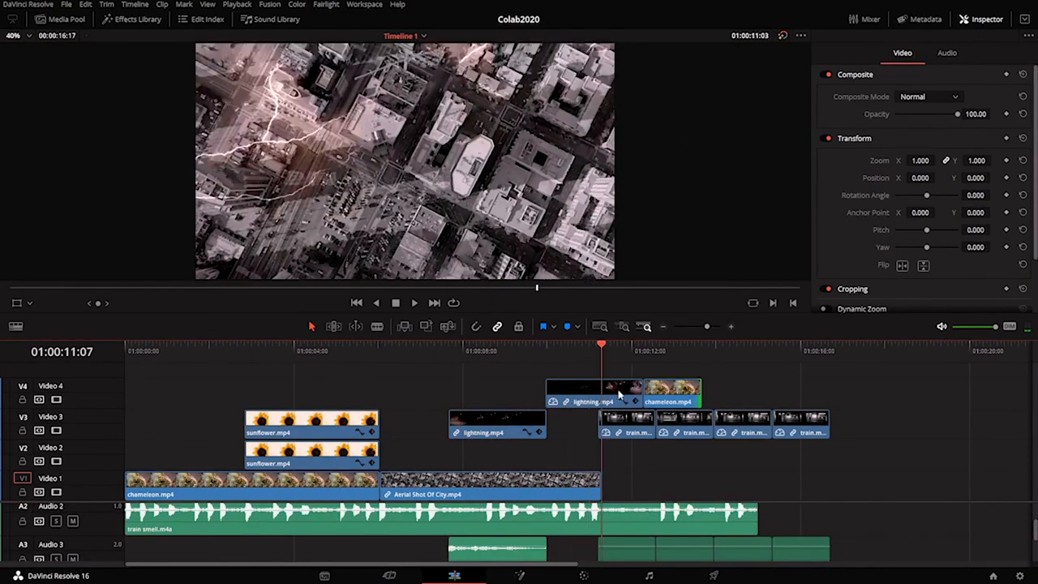
left_click(205, 344)
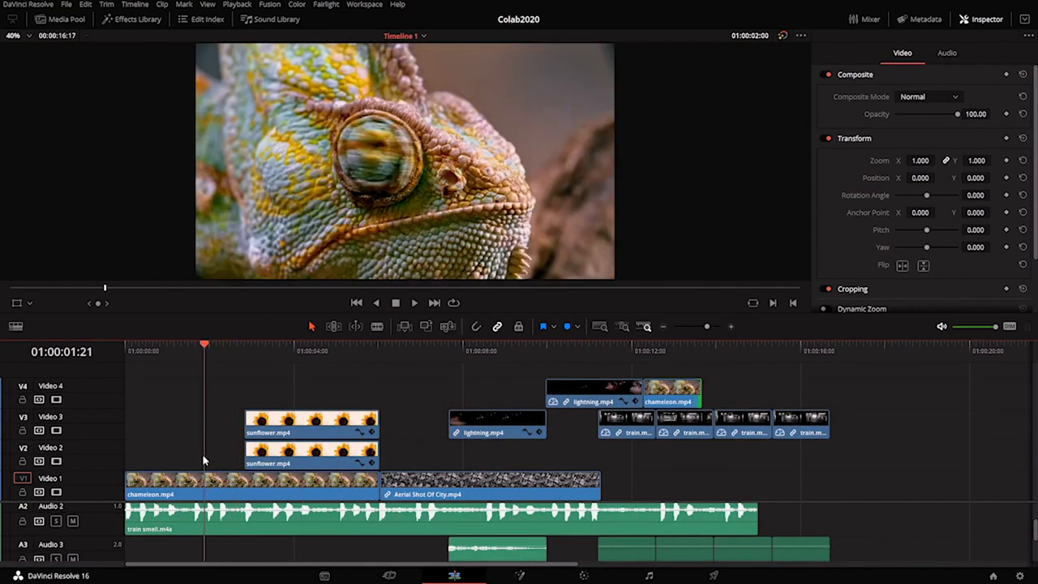
left_click(516, 343)
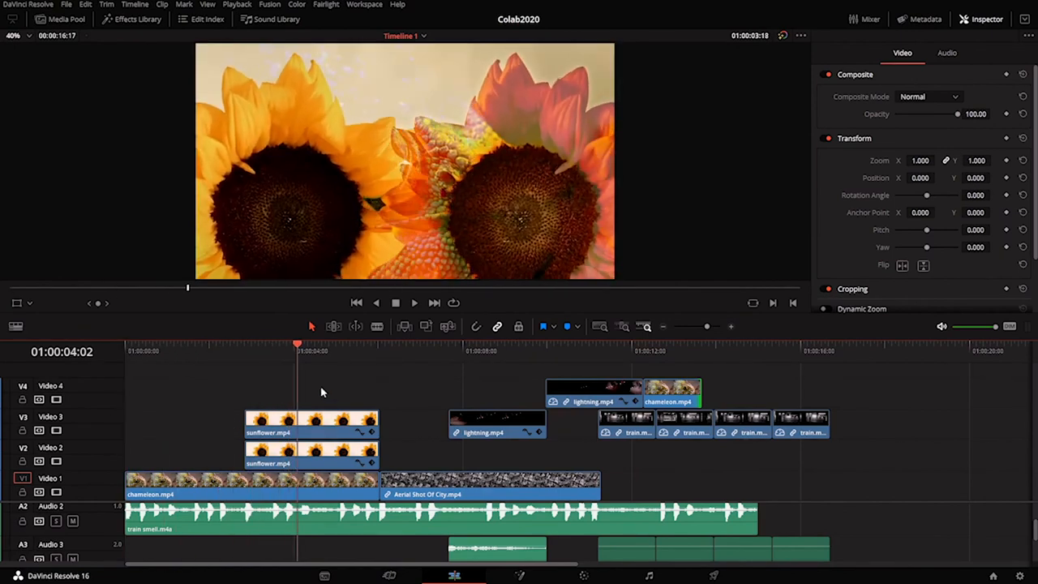
left_click(620, 350)
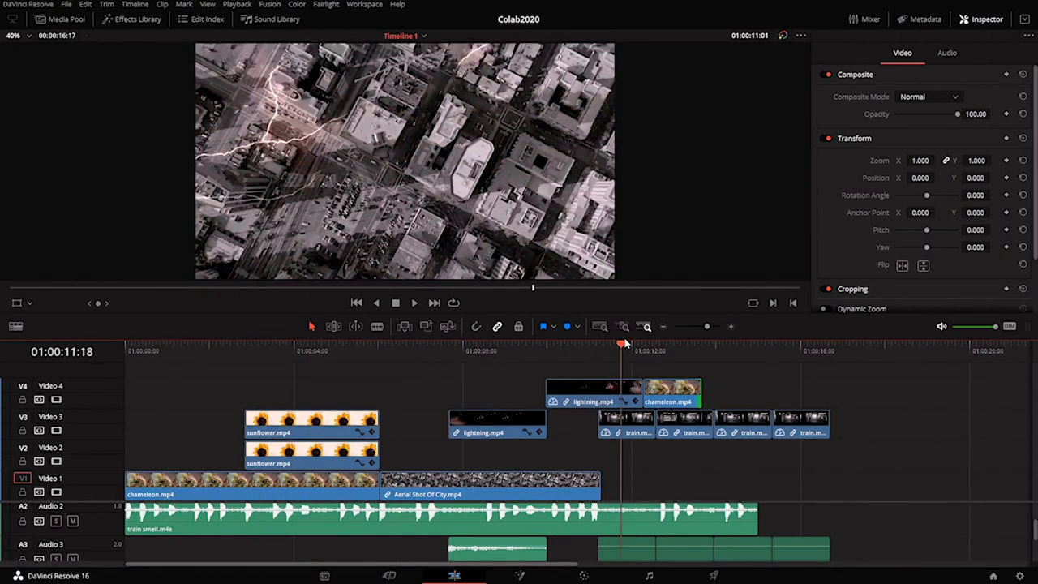
left_click(274, 342)
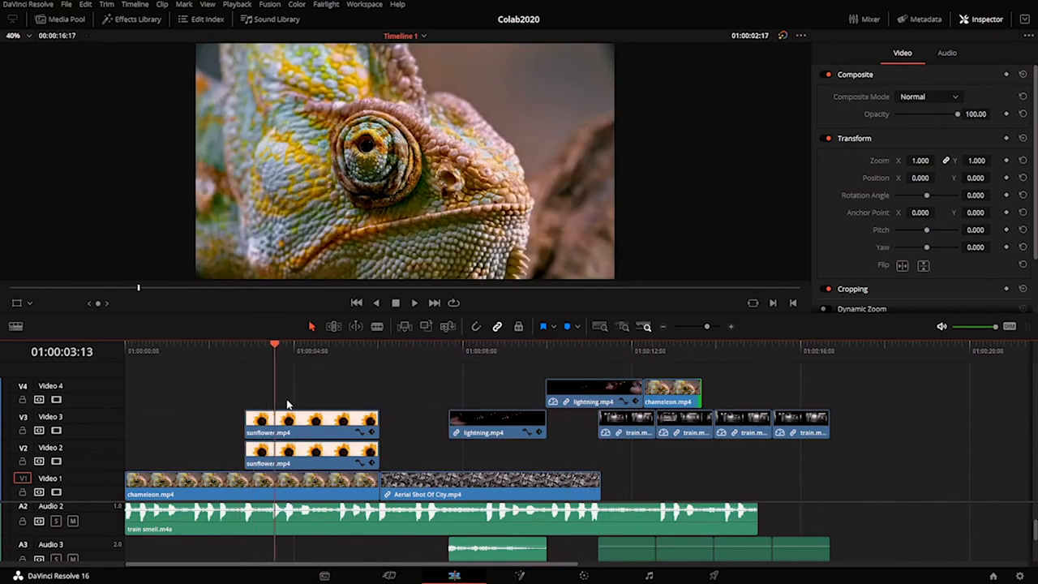
left_click(632, 344)
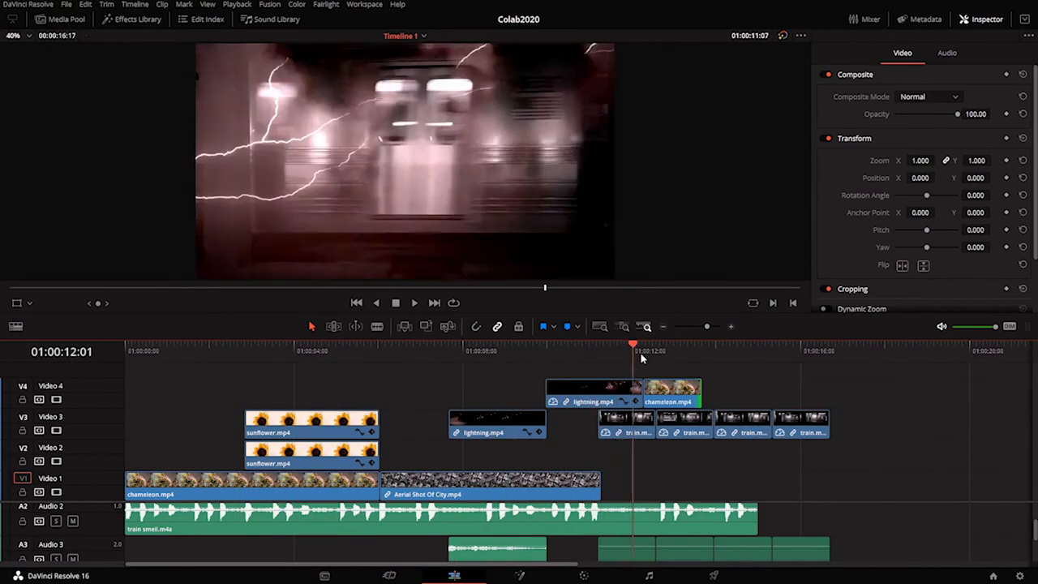